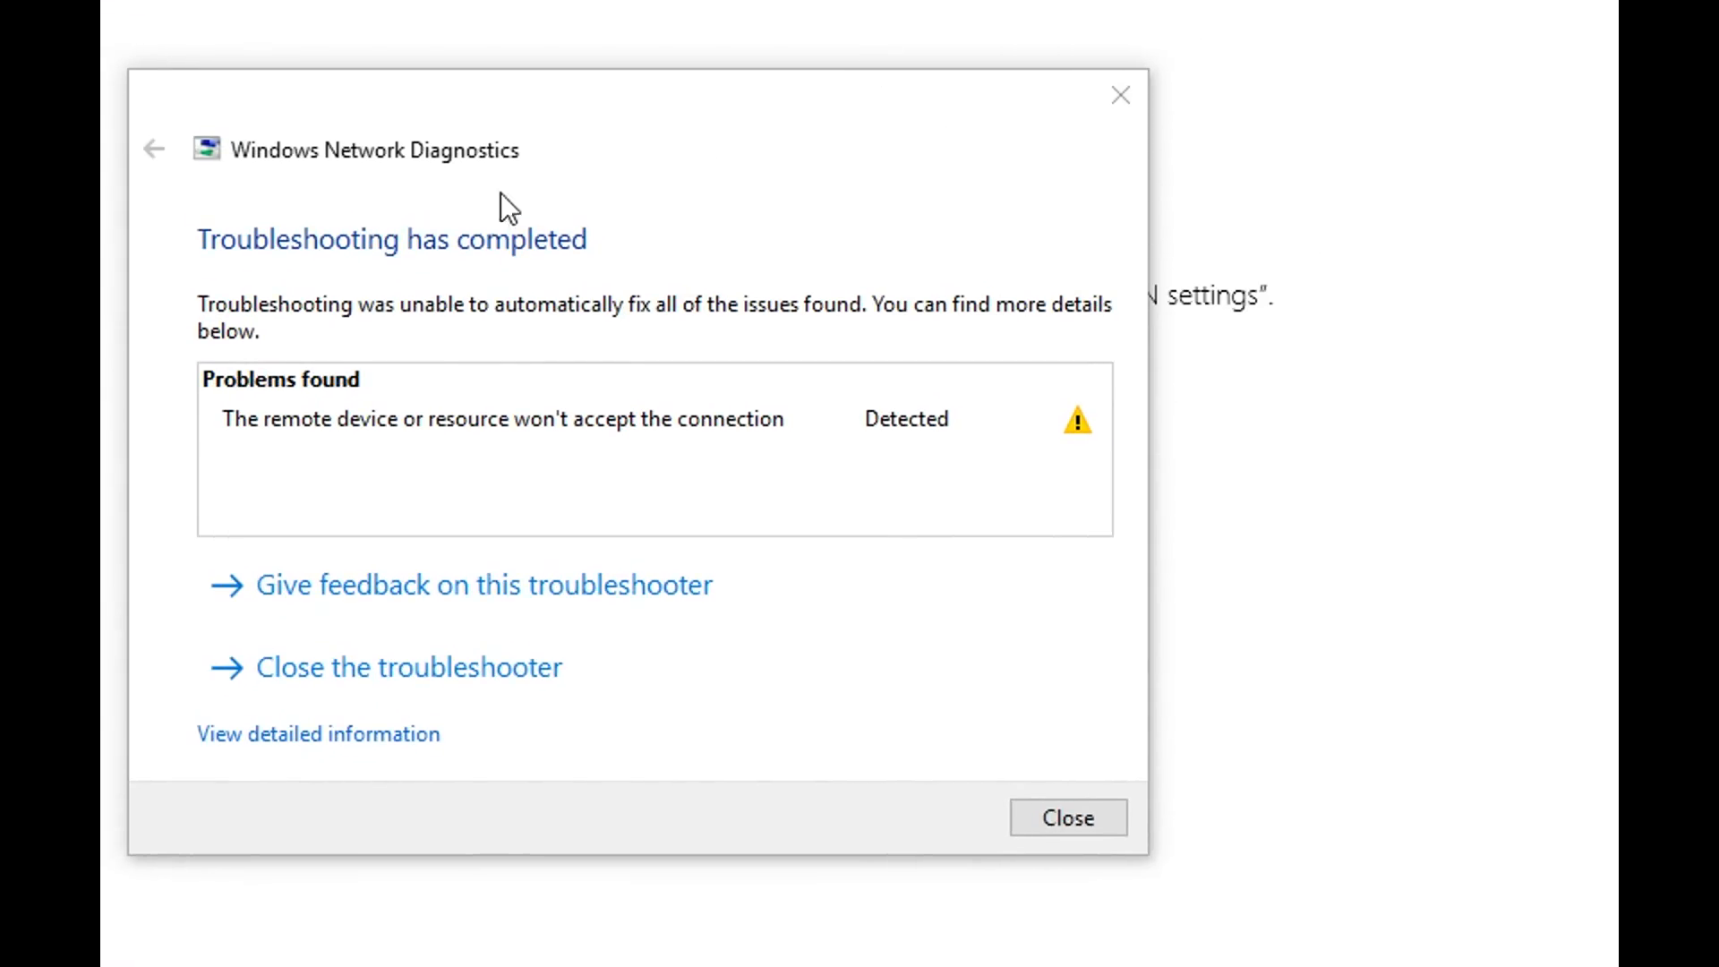
pyautogui.moveTo(239, 175)
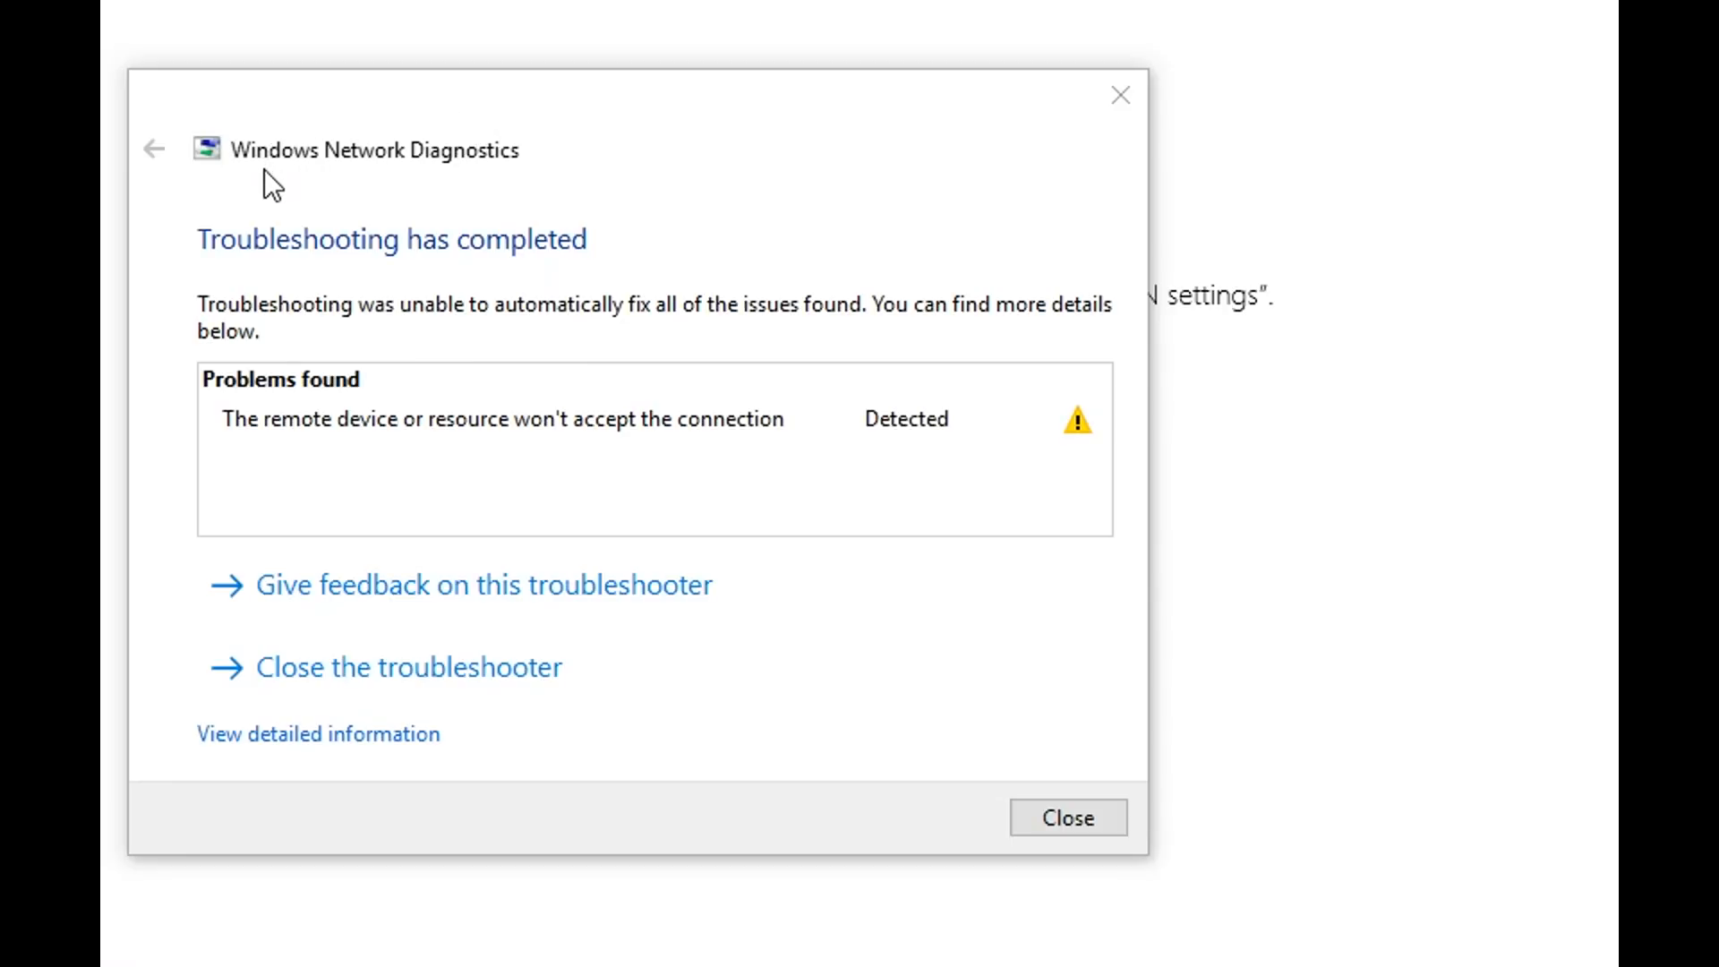
pyautogui.moveTo(384, 186)
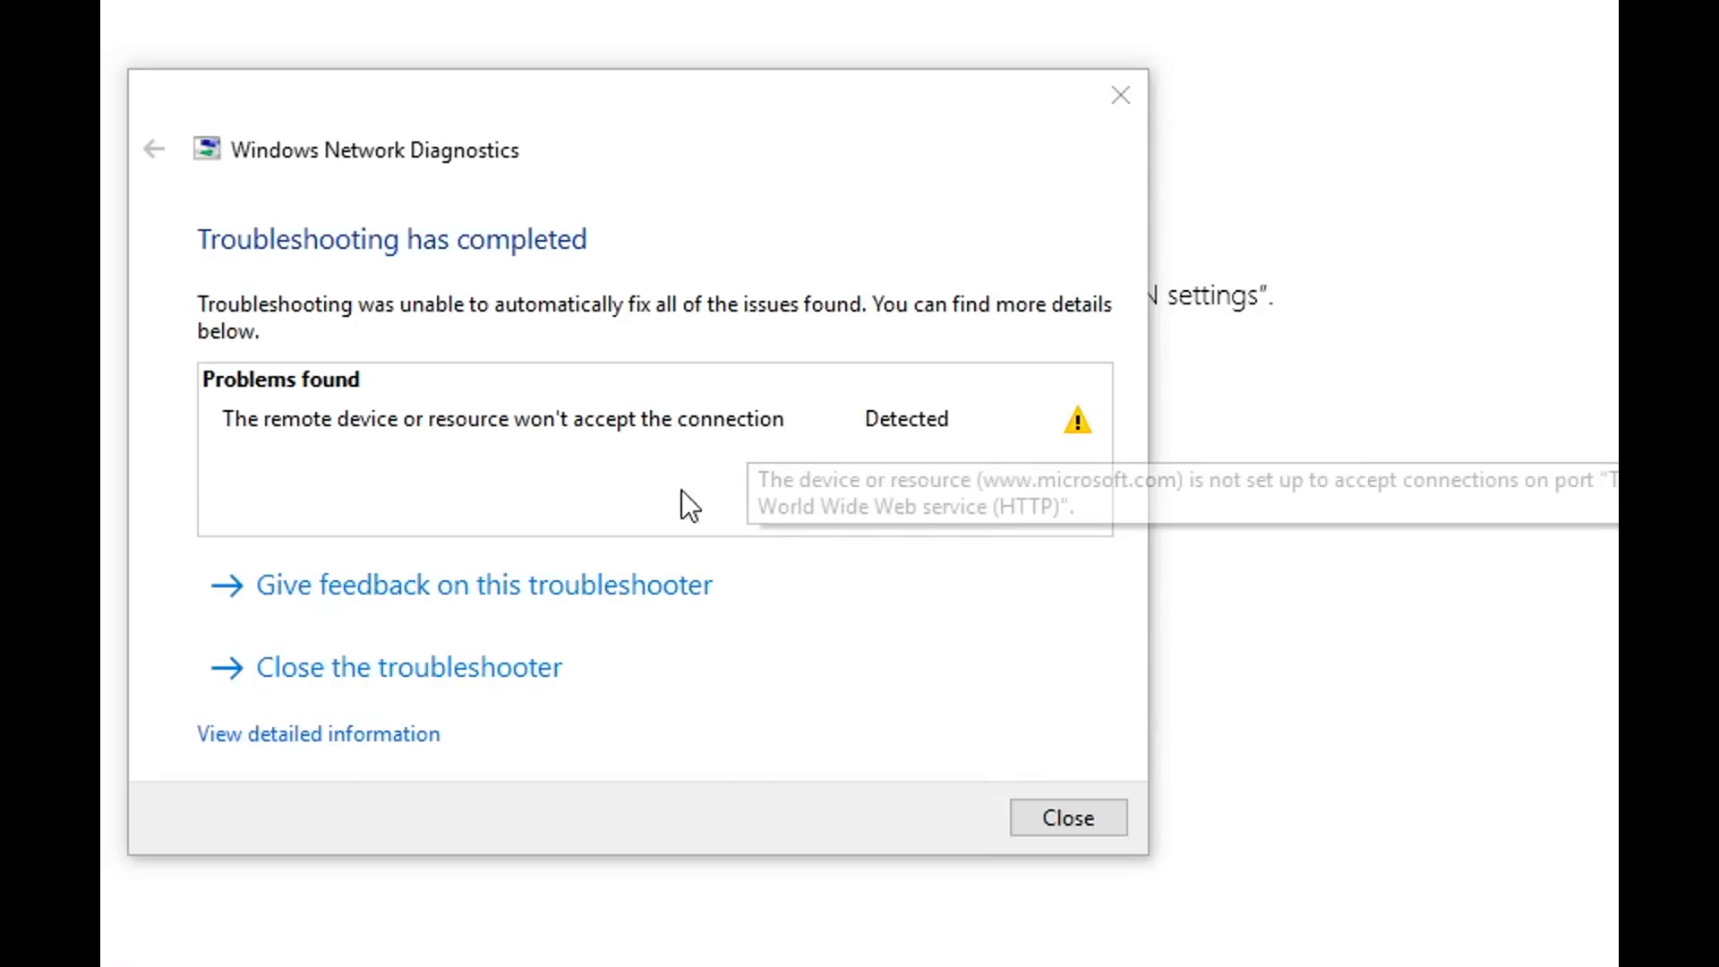
pyautogui.moveTo(827, 250)
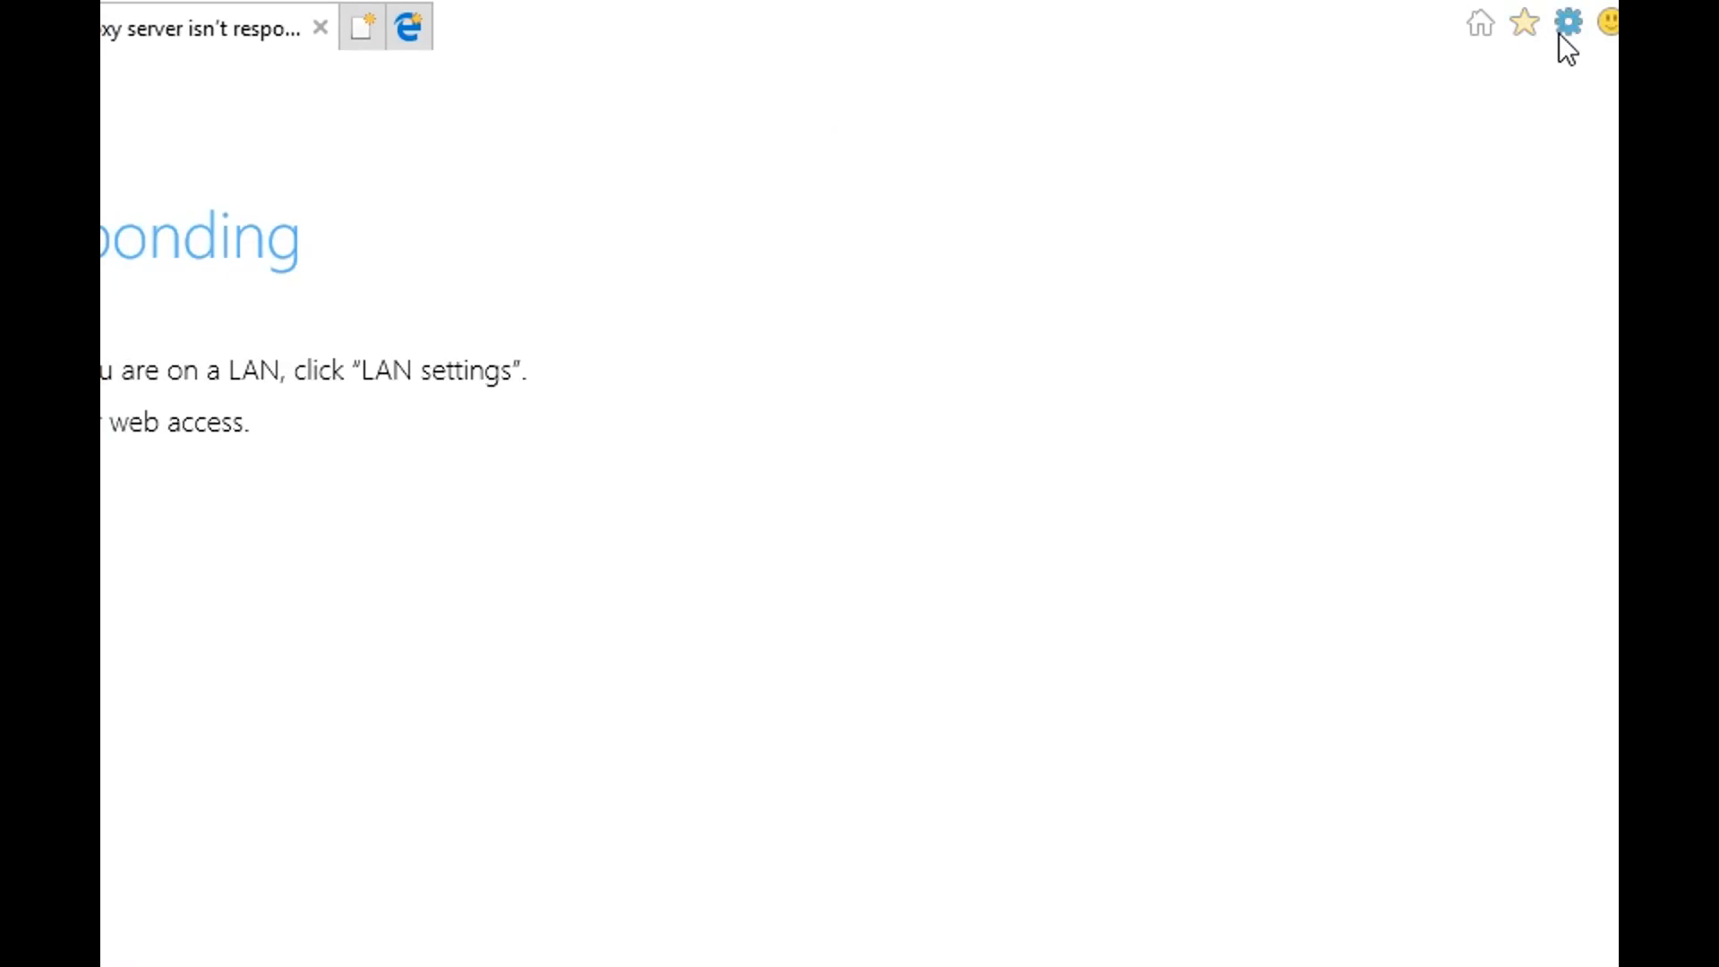
# Open Internet Options from Internet Explorer's gear Tools menu
pyautogui.click(1566, 22)
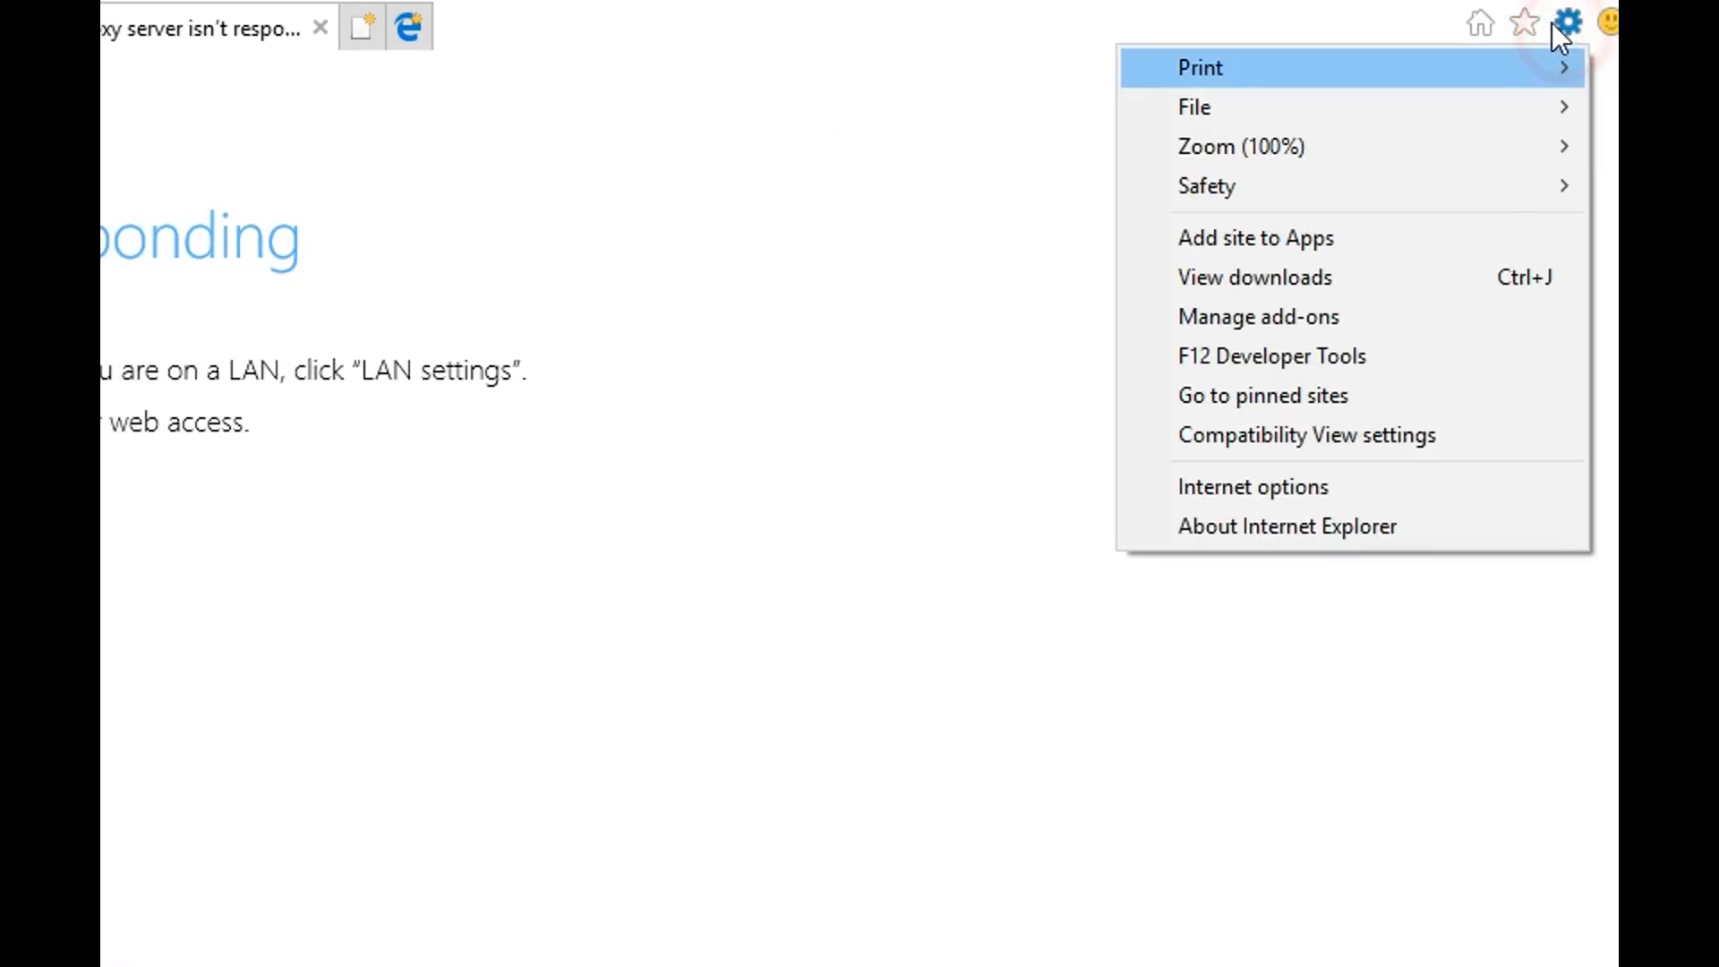
pyautogui.moveTo(1345, 258)
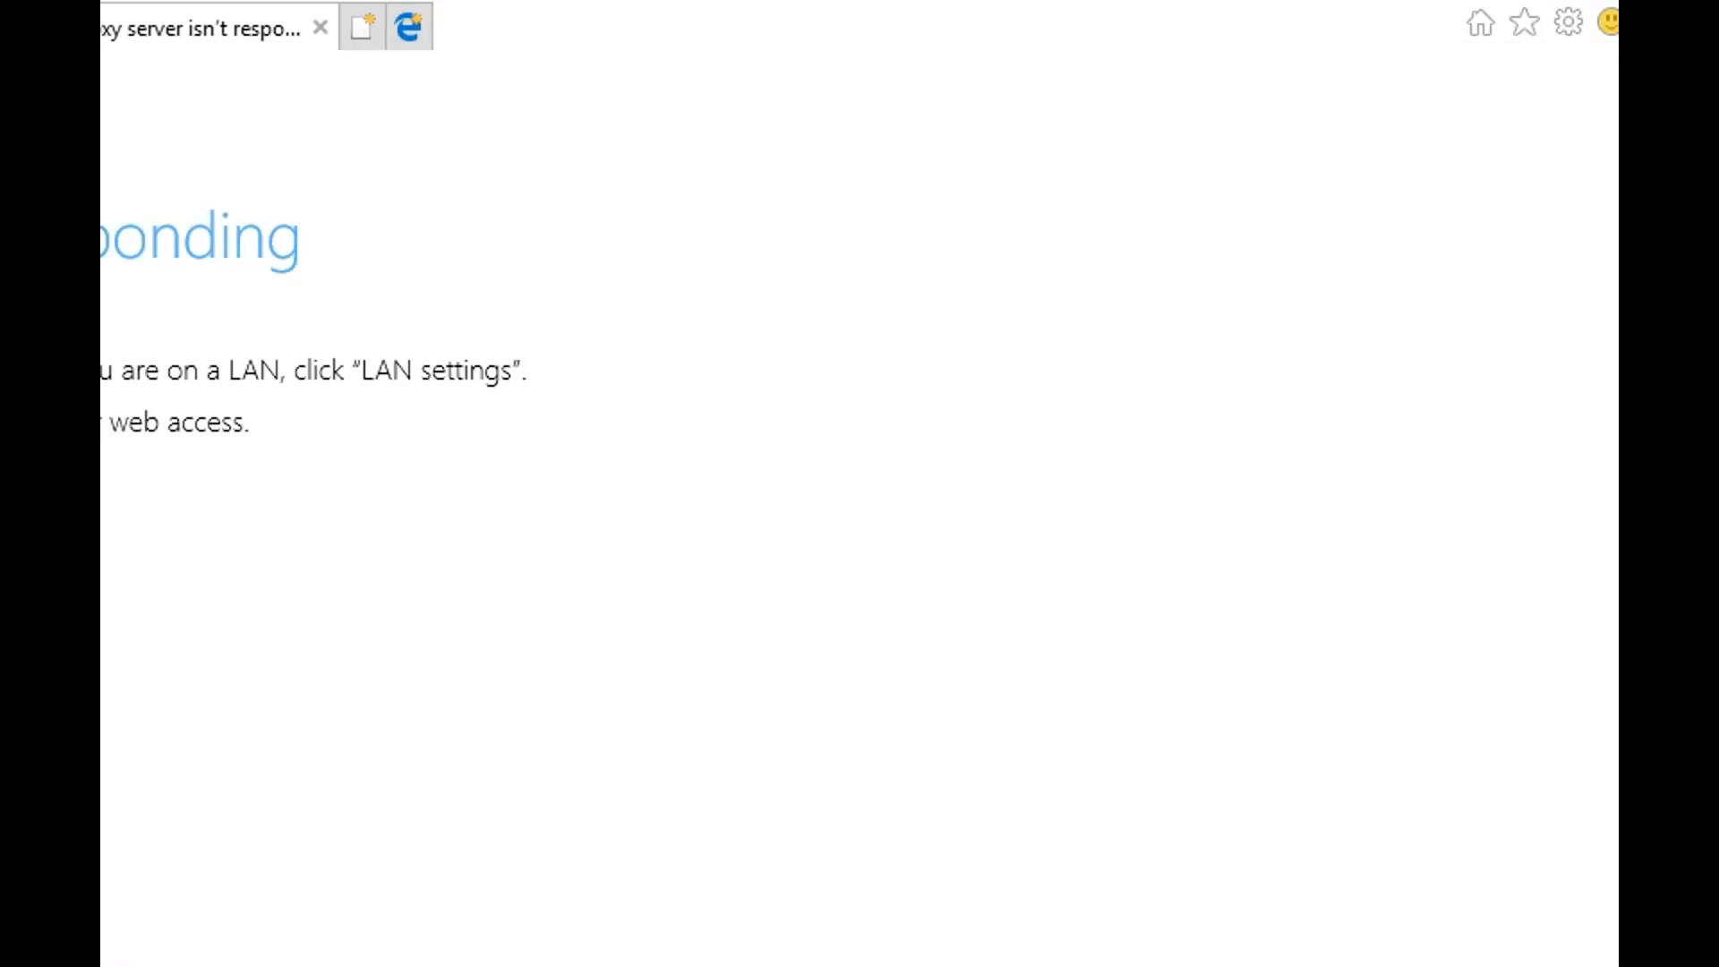
pyautogui.click(1568, 22)
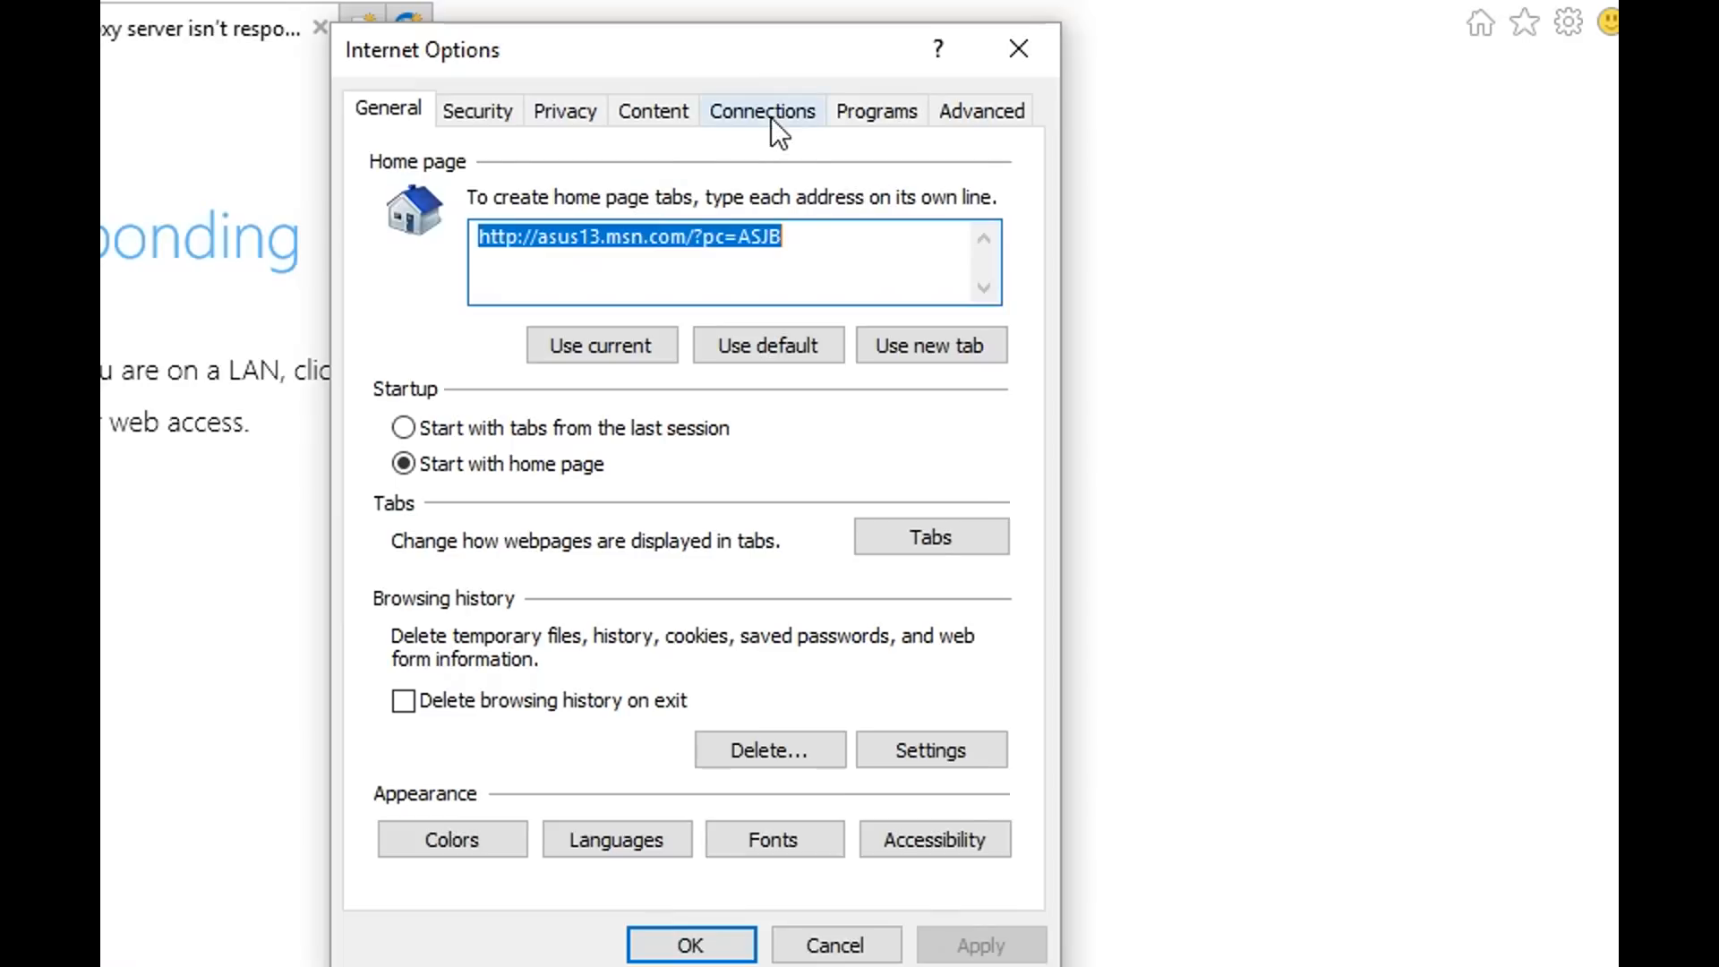
pyautogui.moveTo(702, 162)
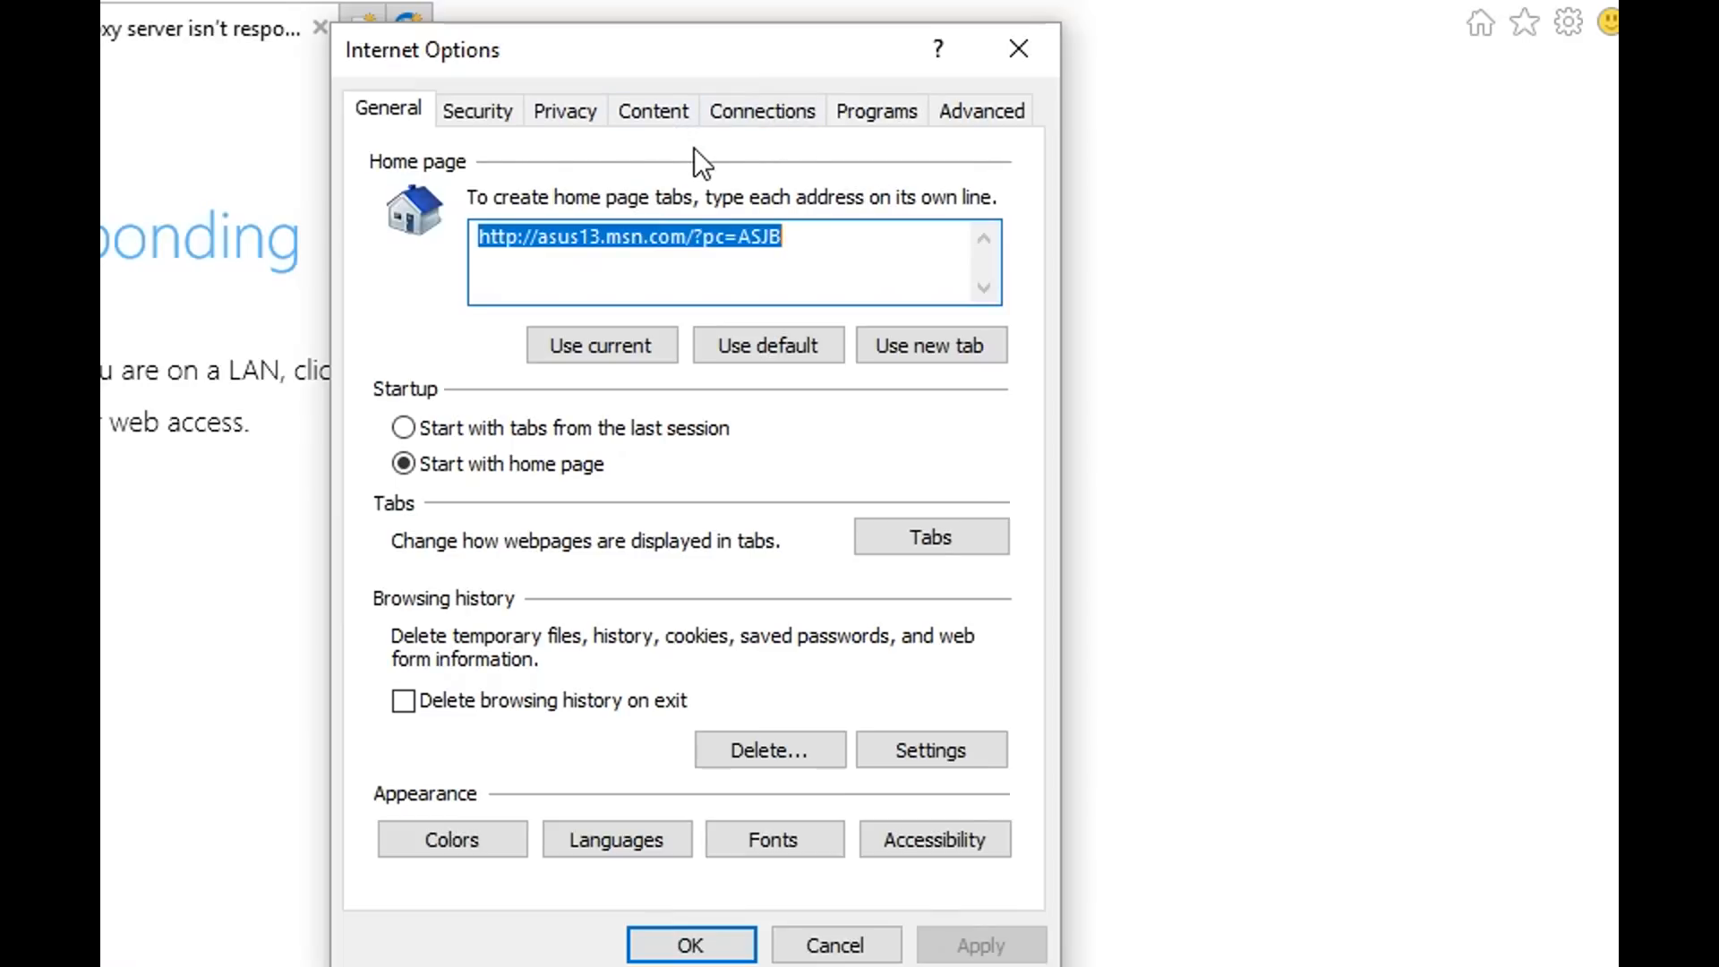
pyautogui.moveTo(992, 109)
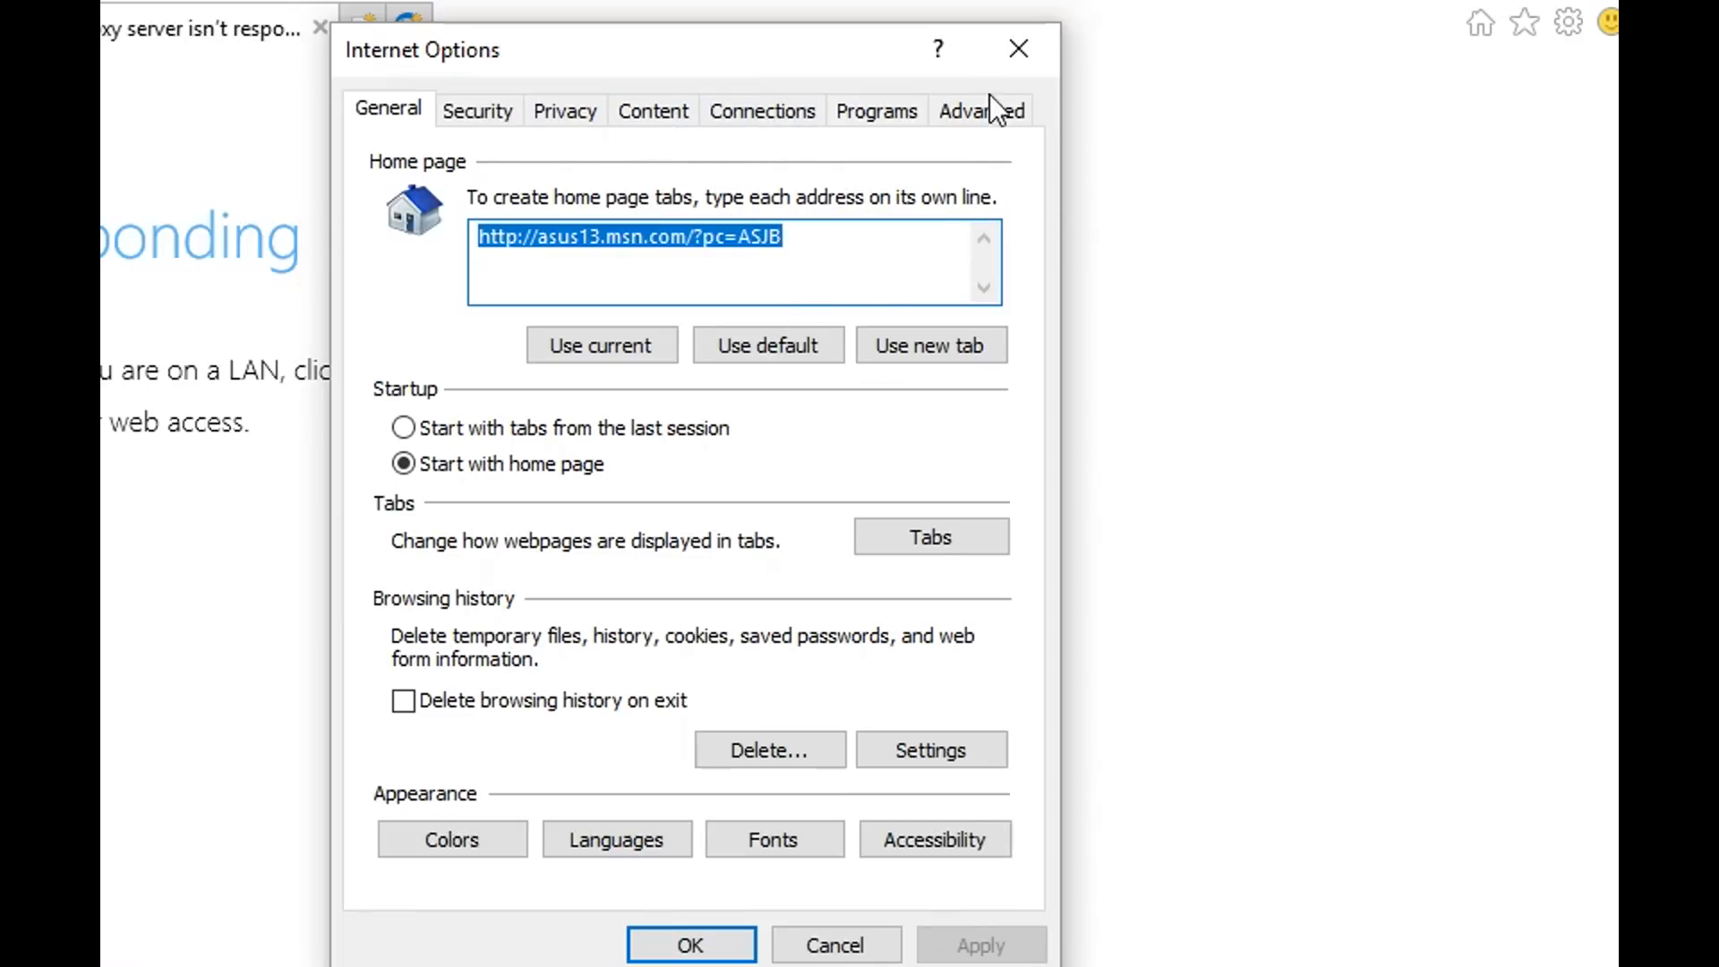
# Open the LAN Settings dialog from the Connections page of Internet Options
pyautogui.click(761, 109)
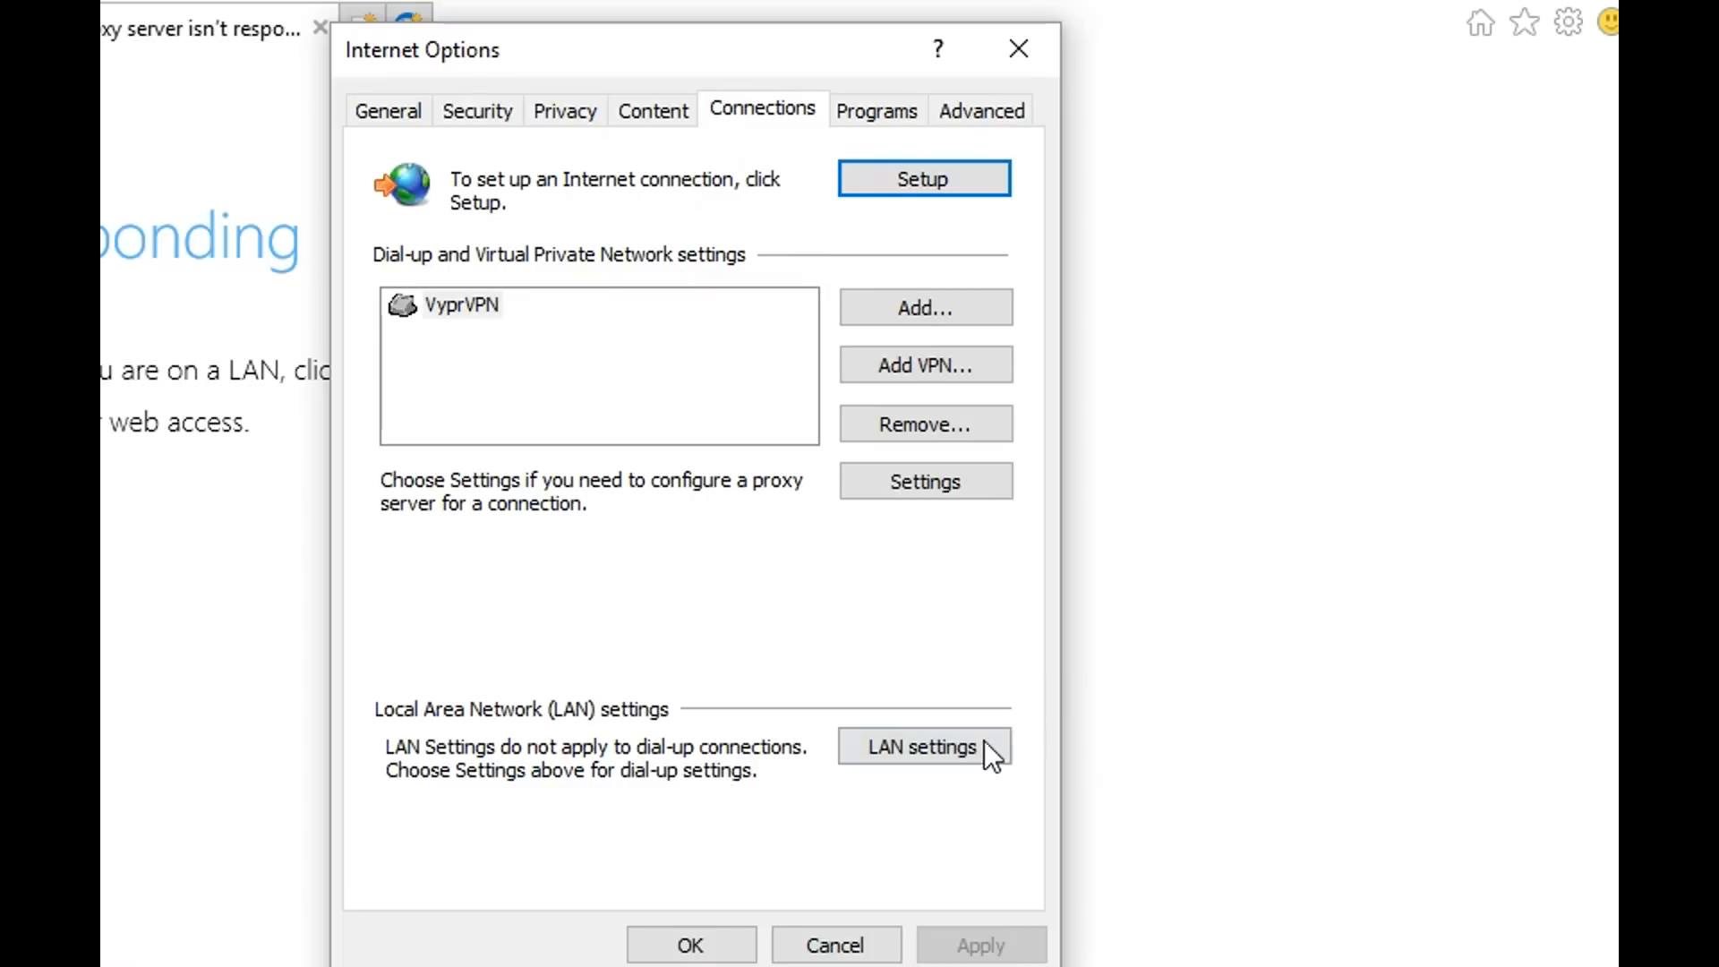
pyautogui.click(923, 747)
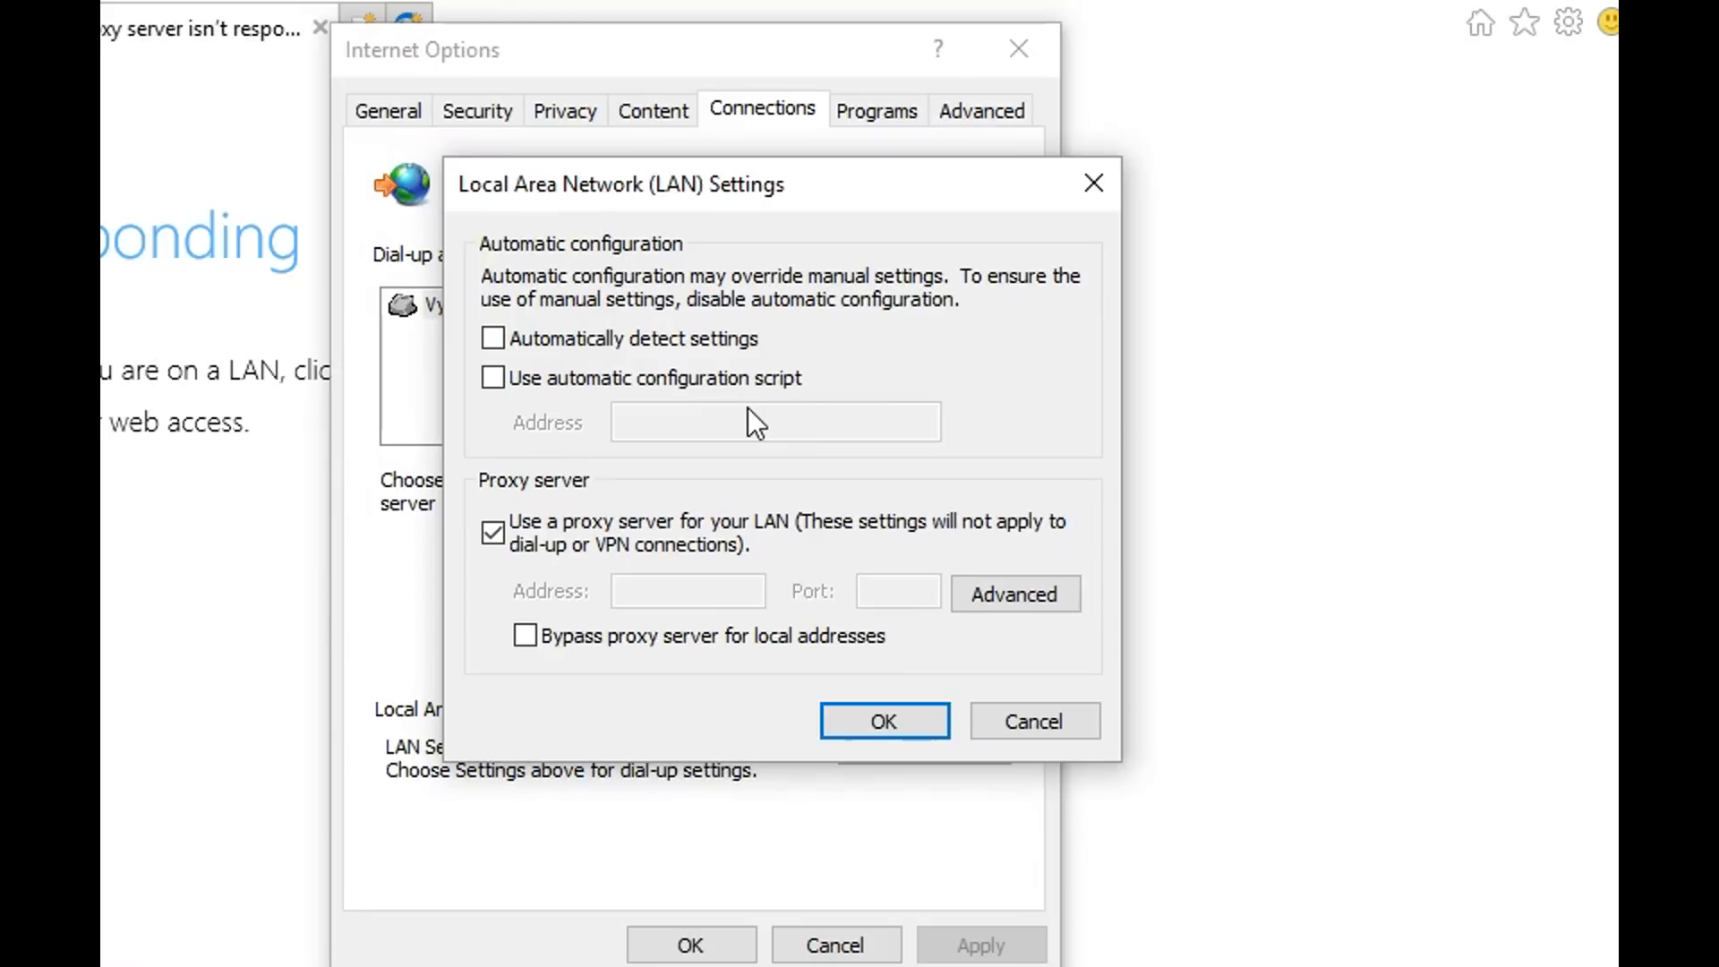
pyautogui.moveTo(666, 195)
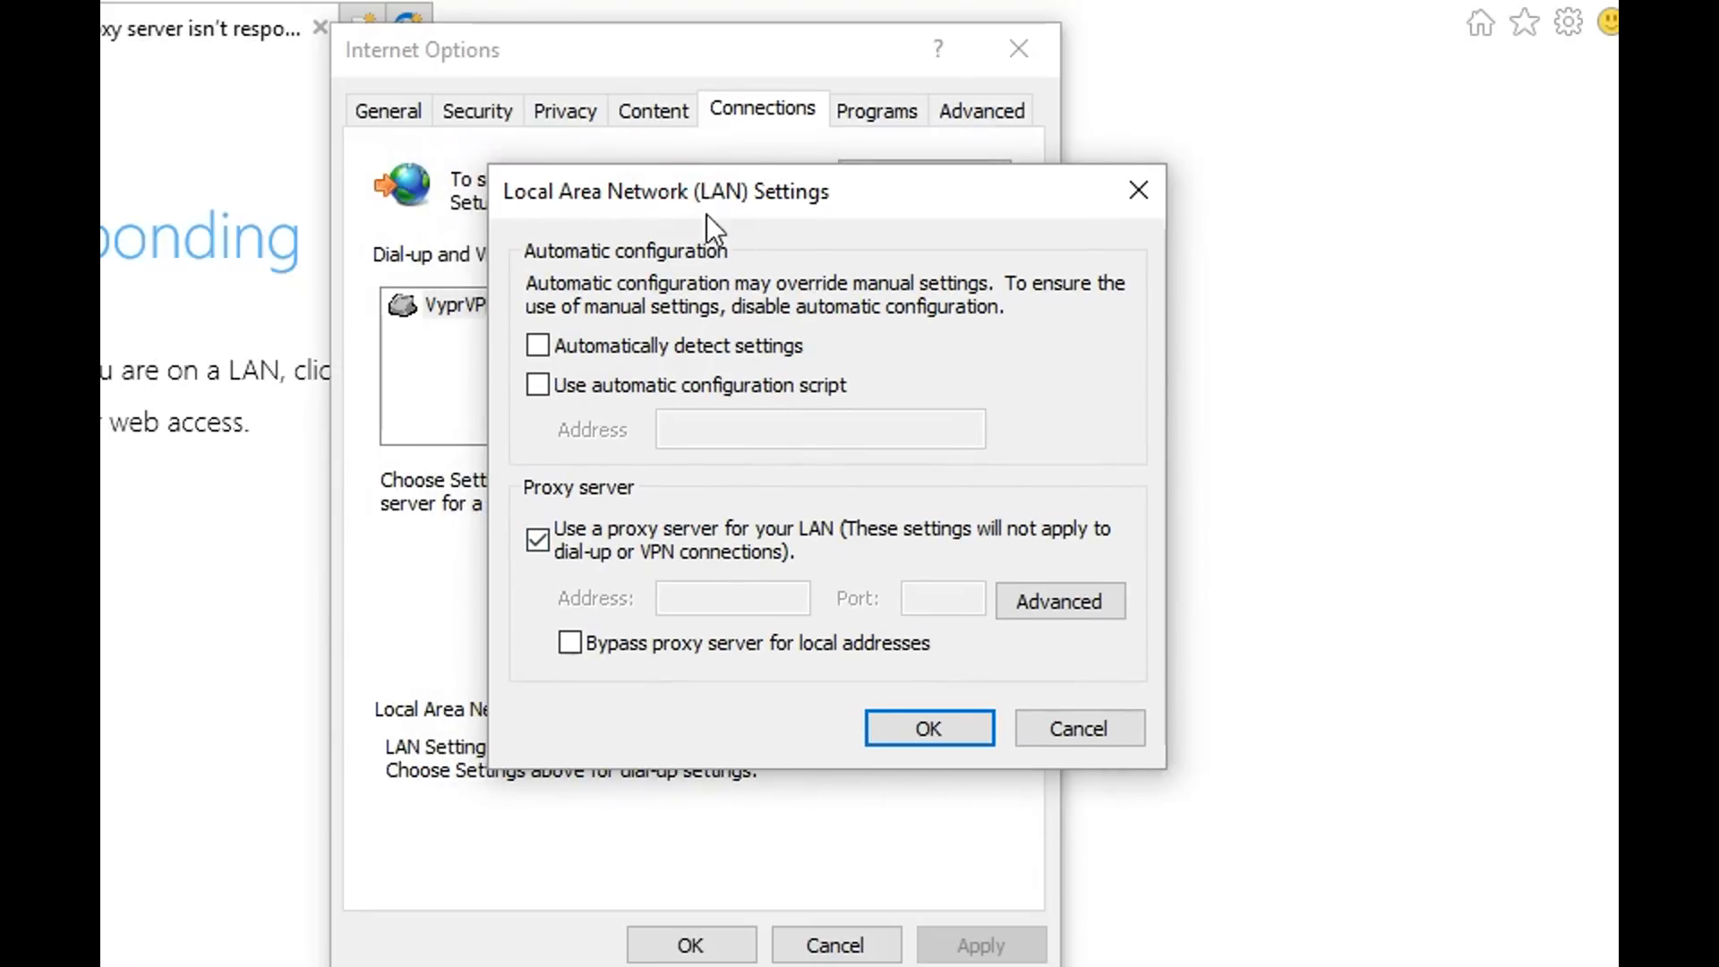
# Uncheck 'Use a proxy server for your LAN', check 'Automatically detect settings', and confirm
pyautogui.click(537, 539)
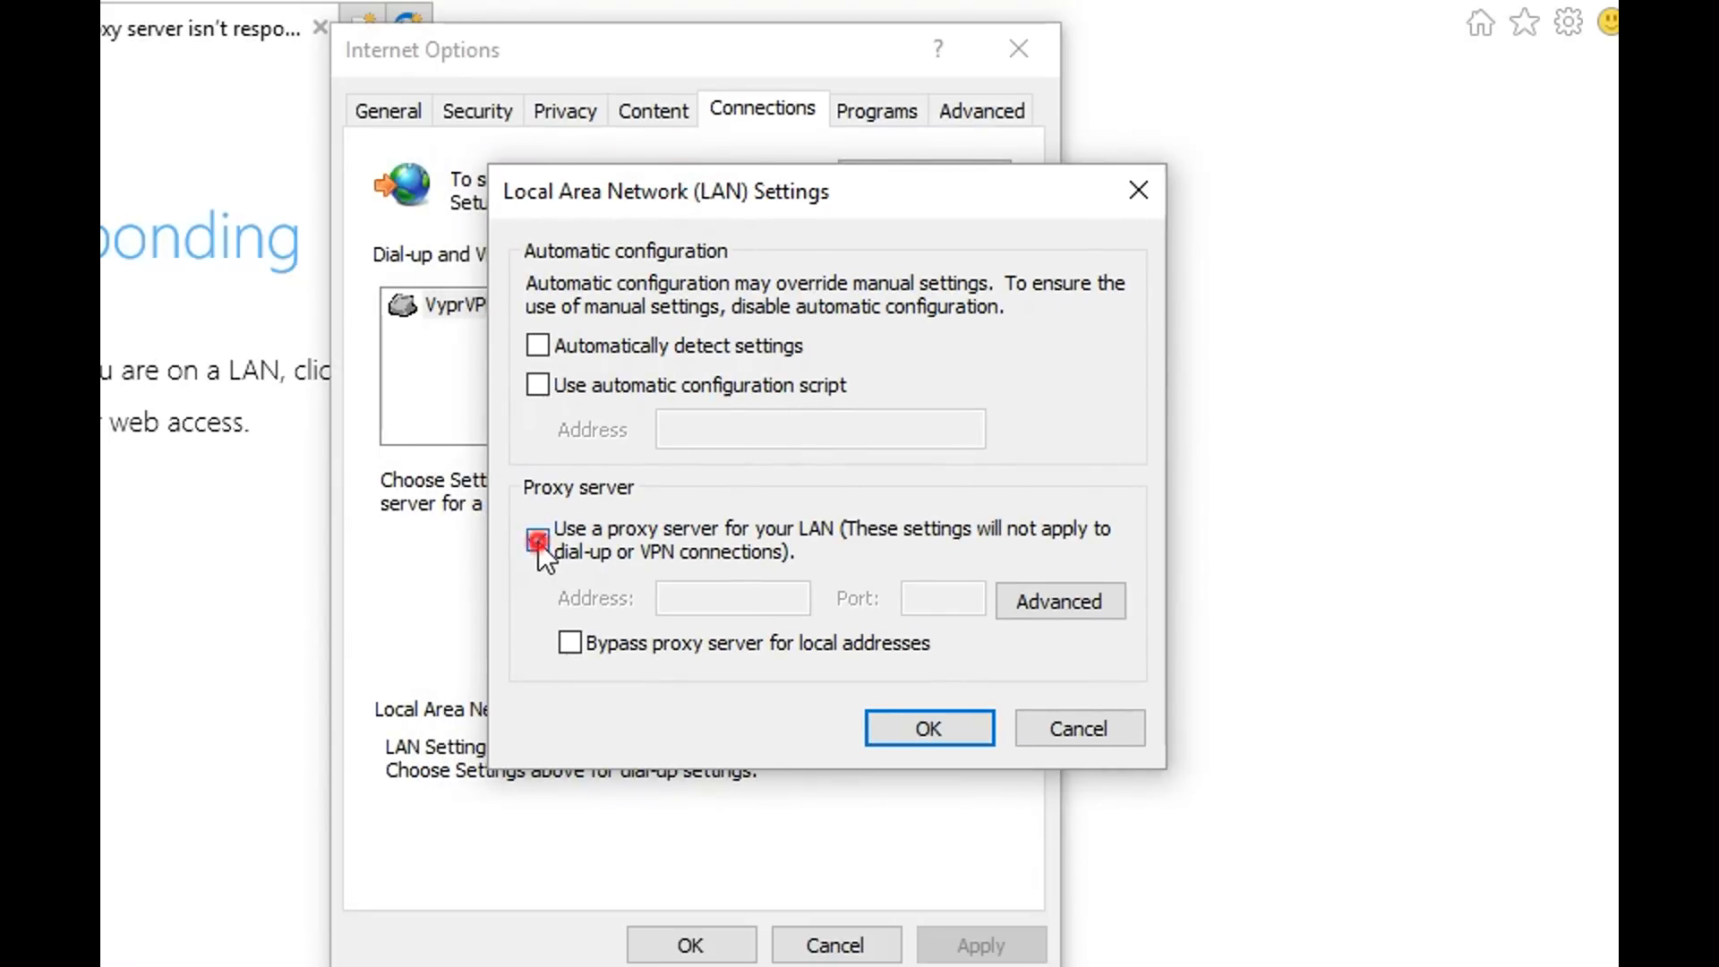
pyautogui.click(537, 539)
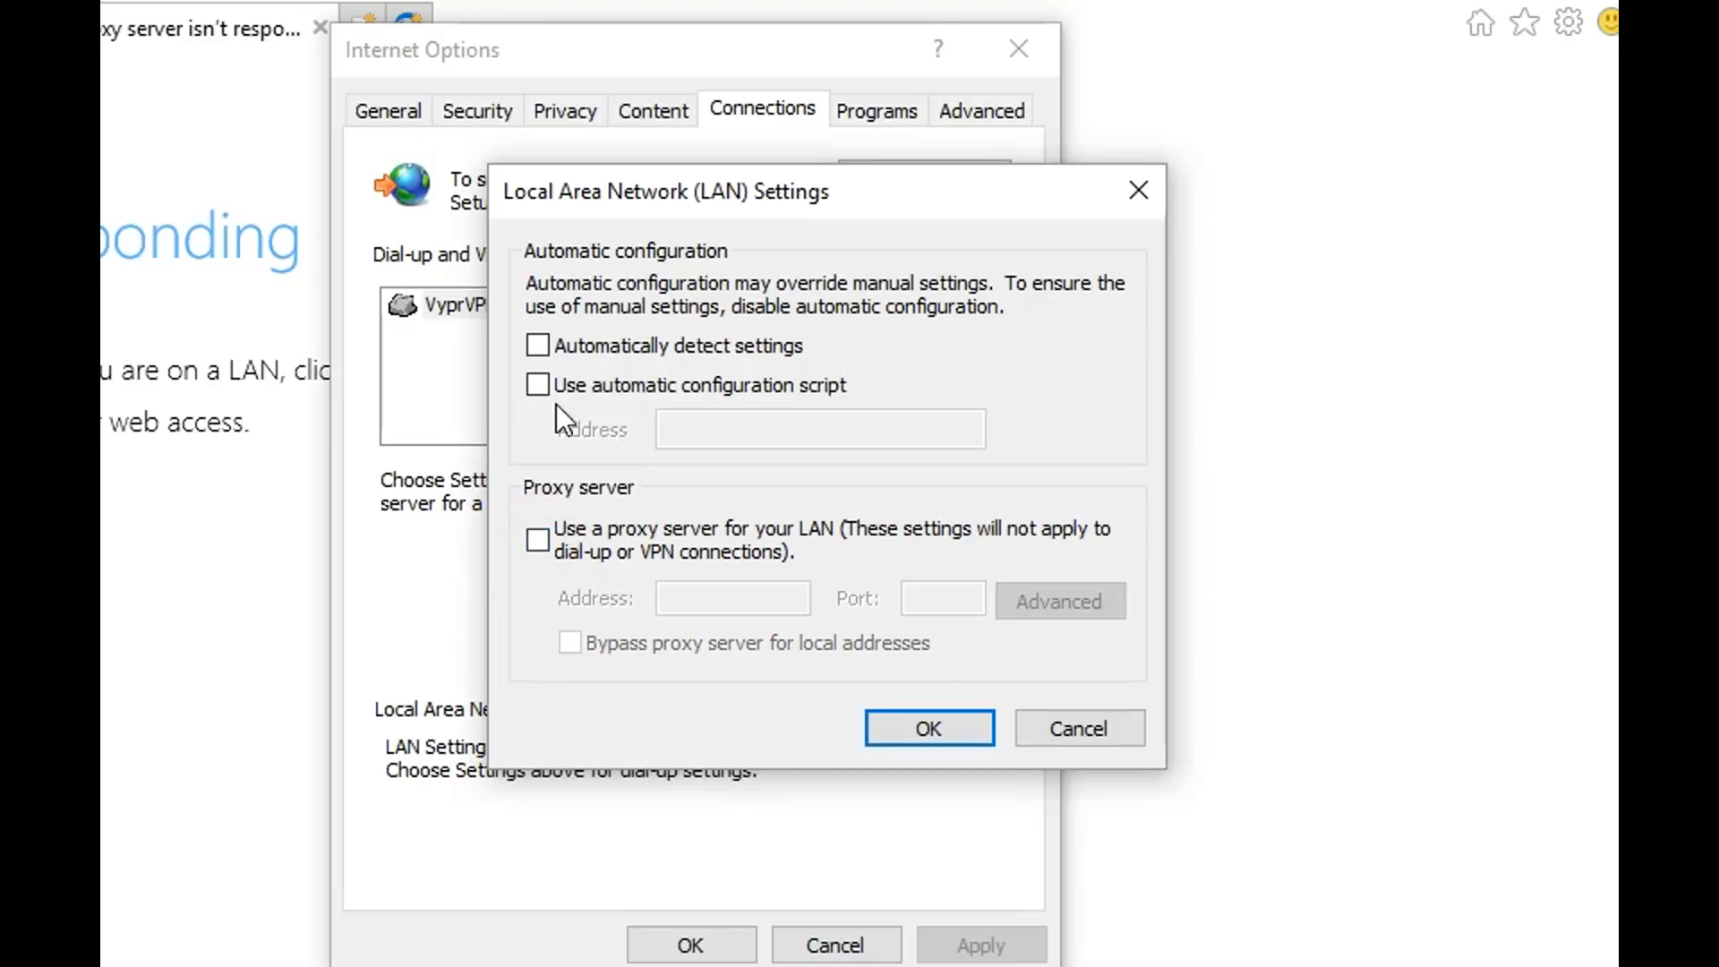
pyautogui.click(537, 346)
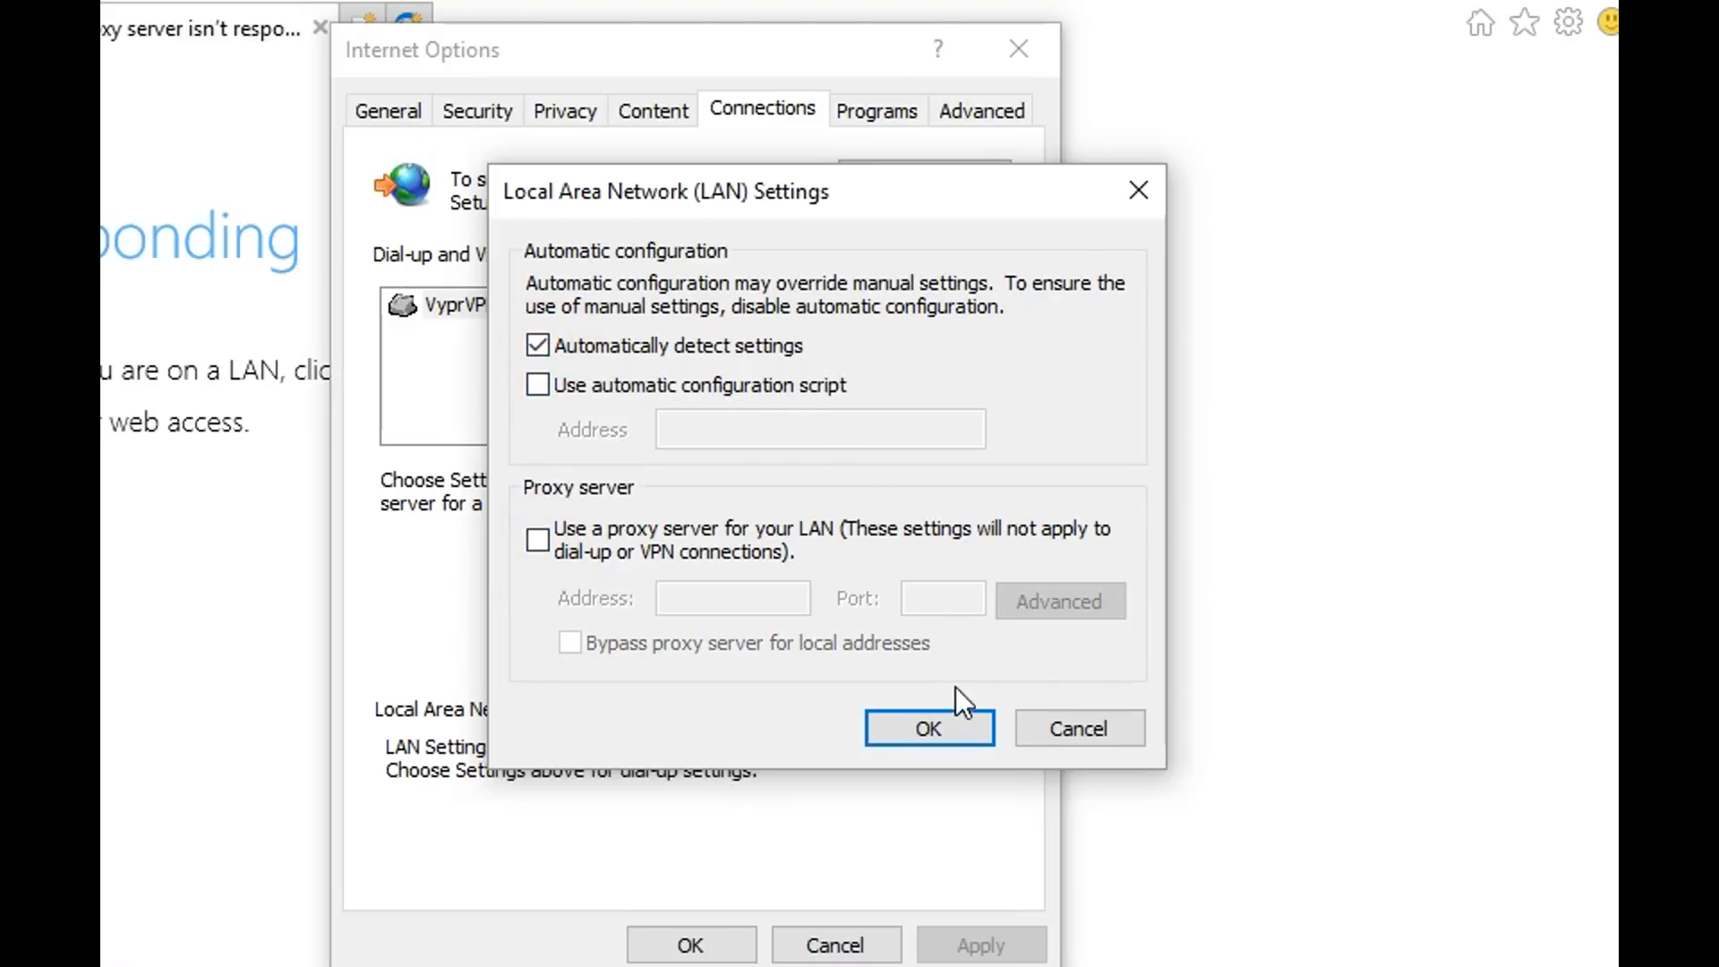
pyautogui.click(928, 728)
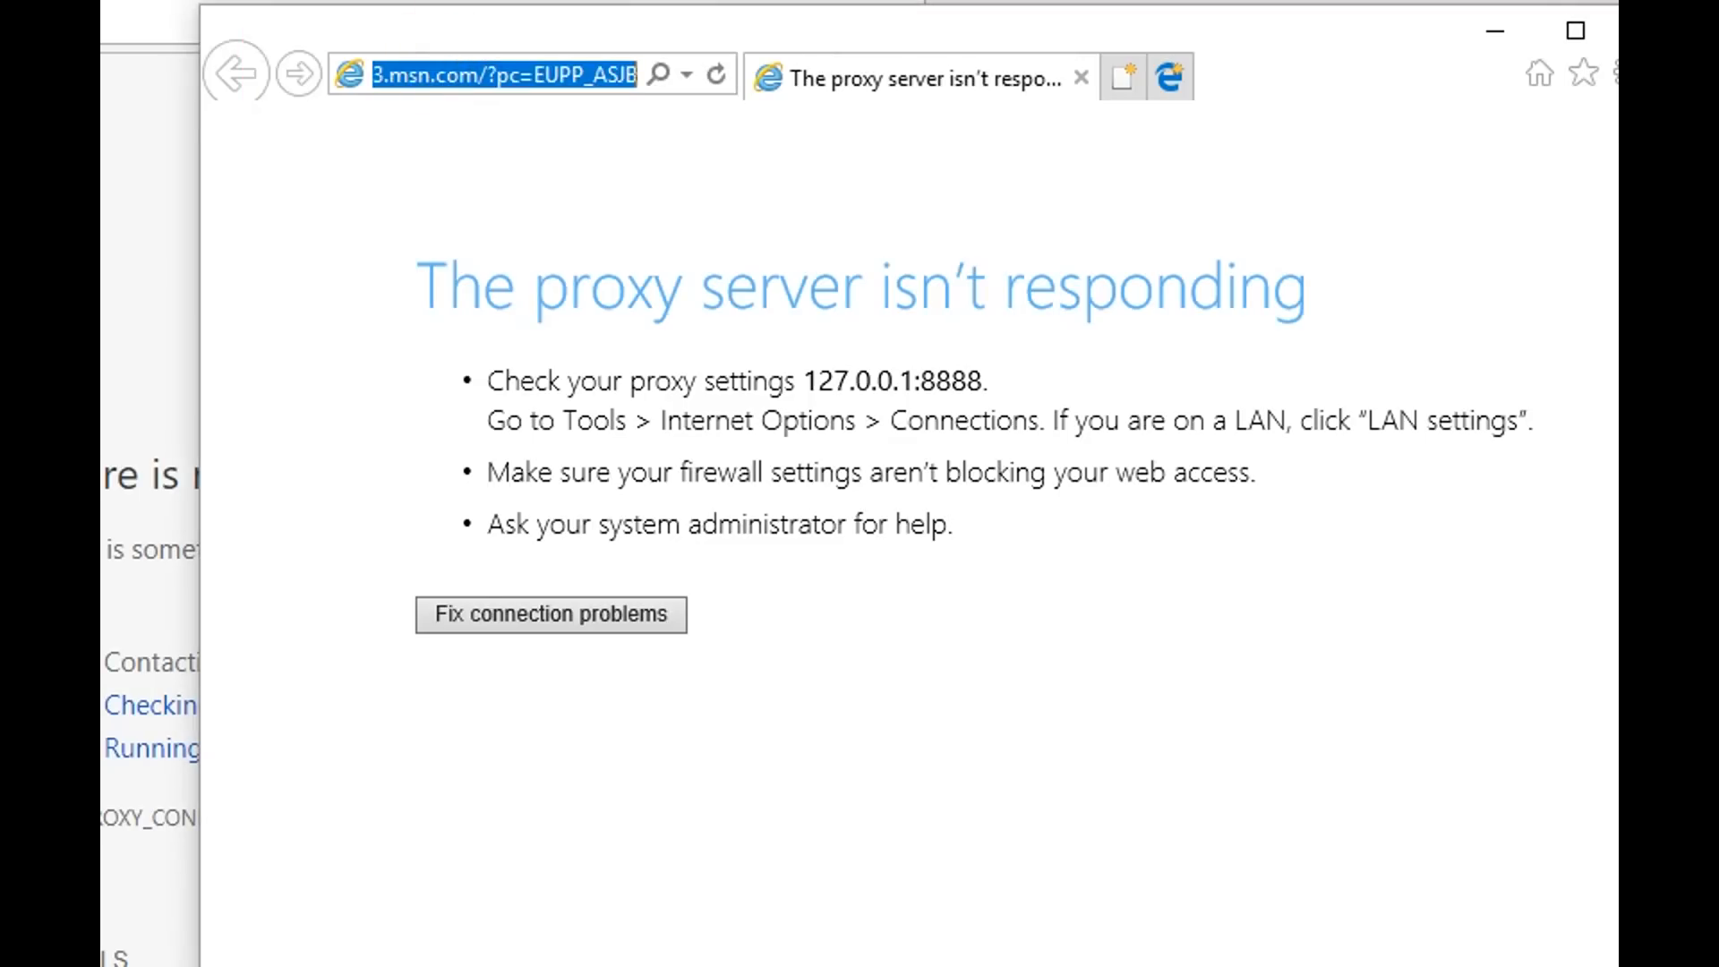
pyautogui.write('www.speedtest.org/')
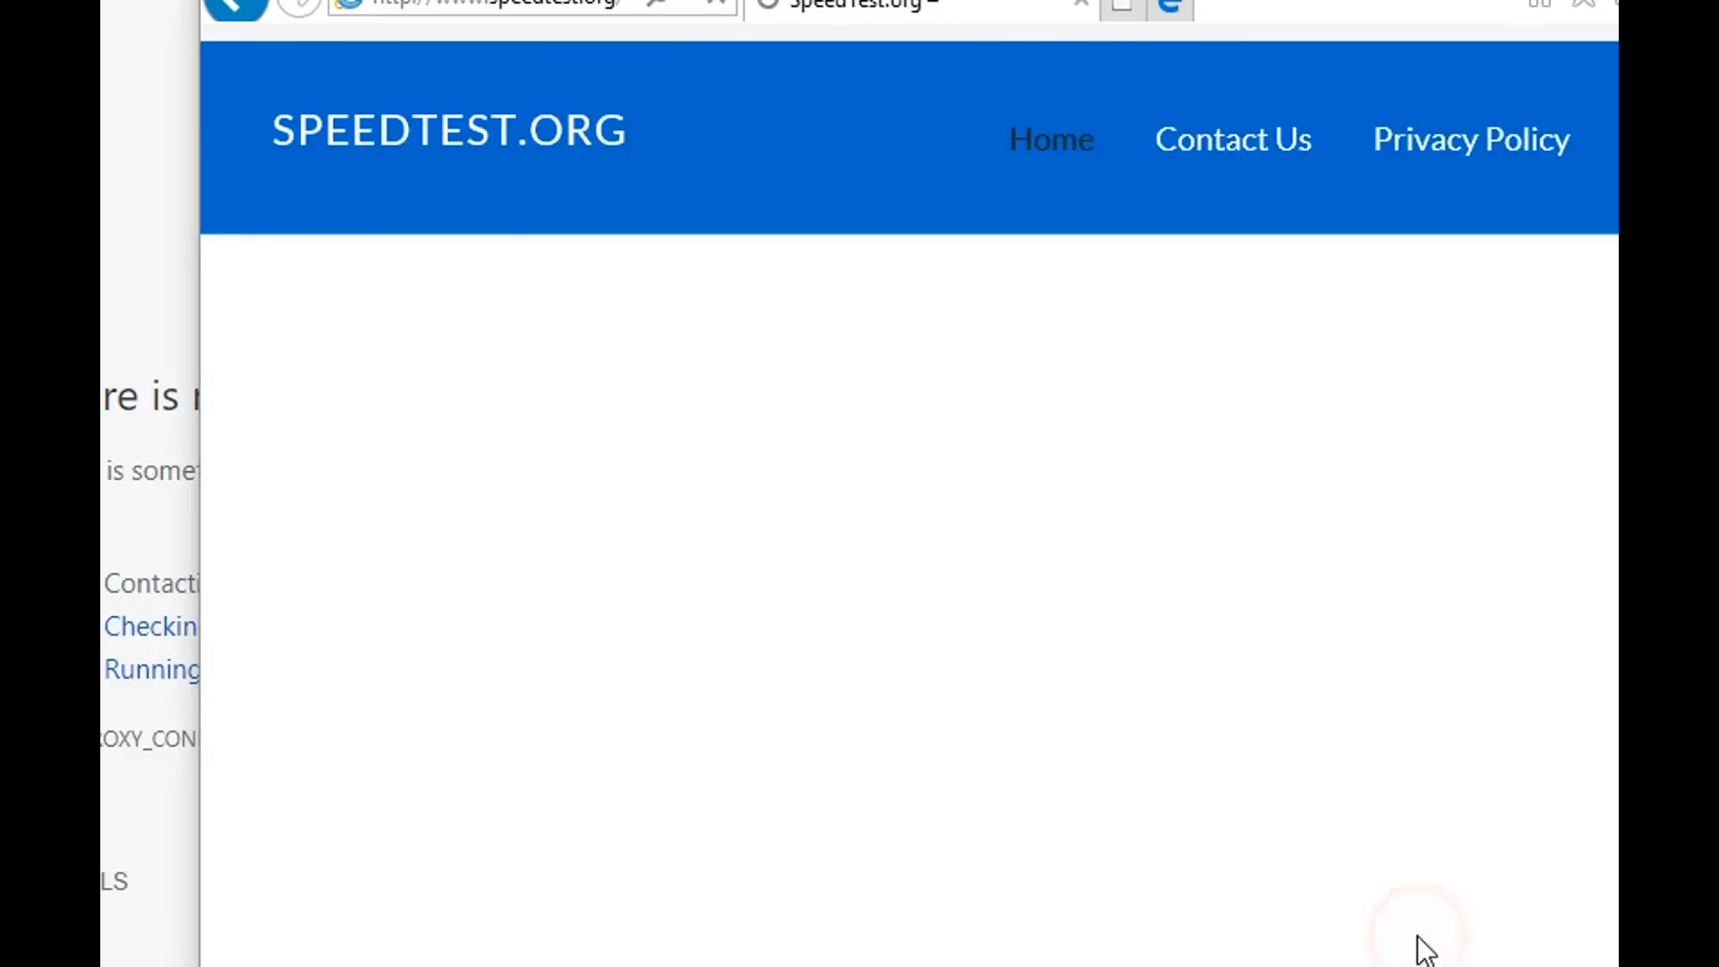
pyautogui.moveTo(1146, 5)
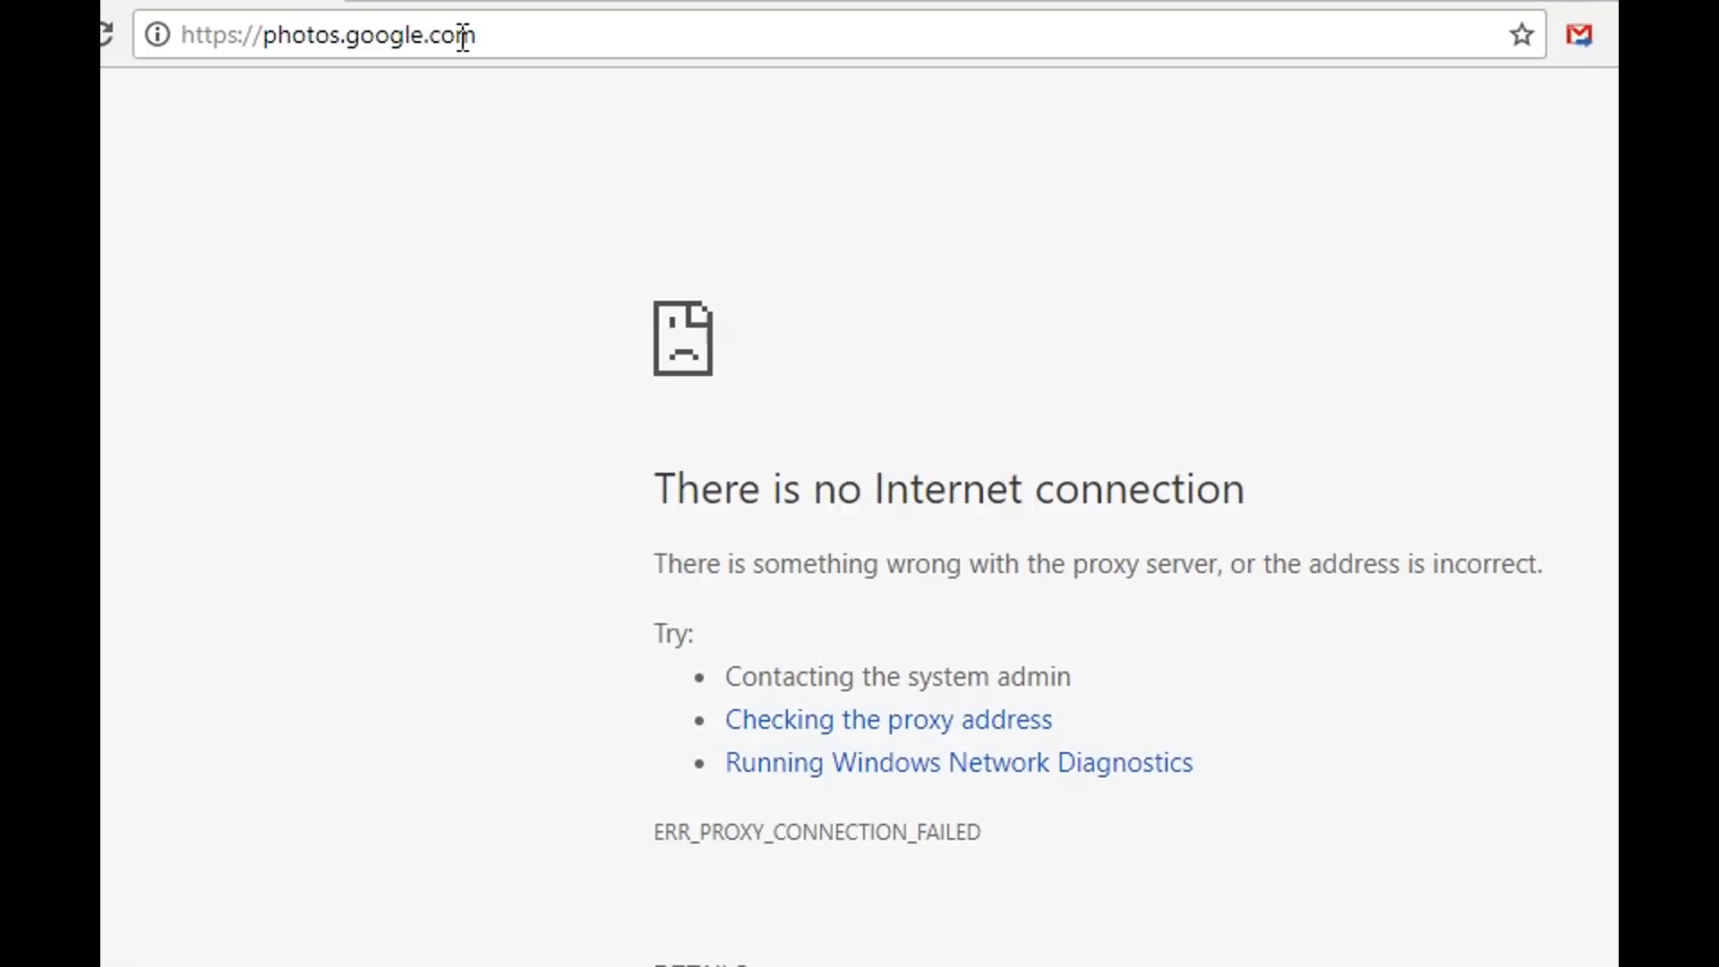
pyautogui.tripleClick(328, 34)
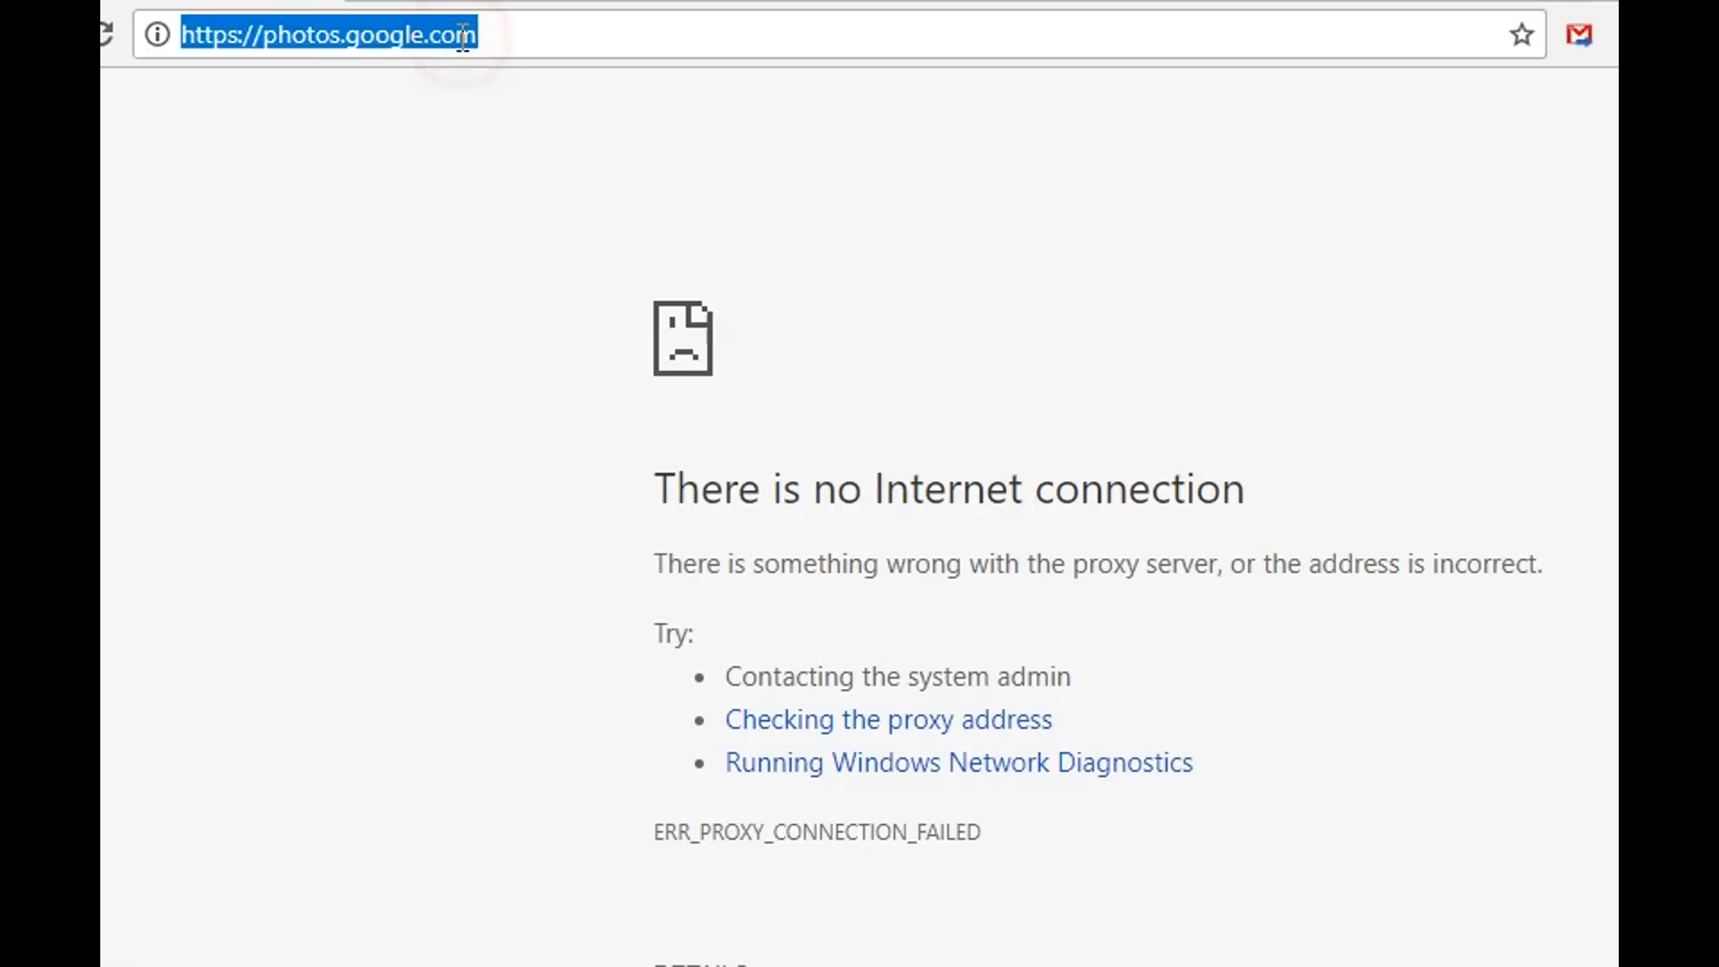
pyautogui.write('www.amazon.com')
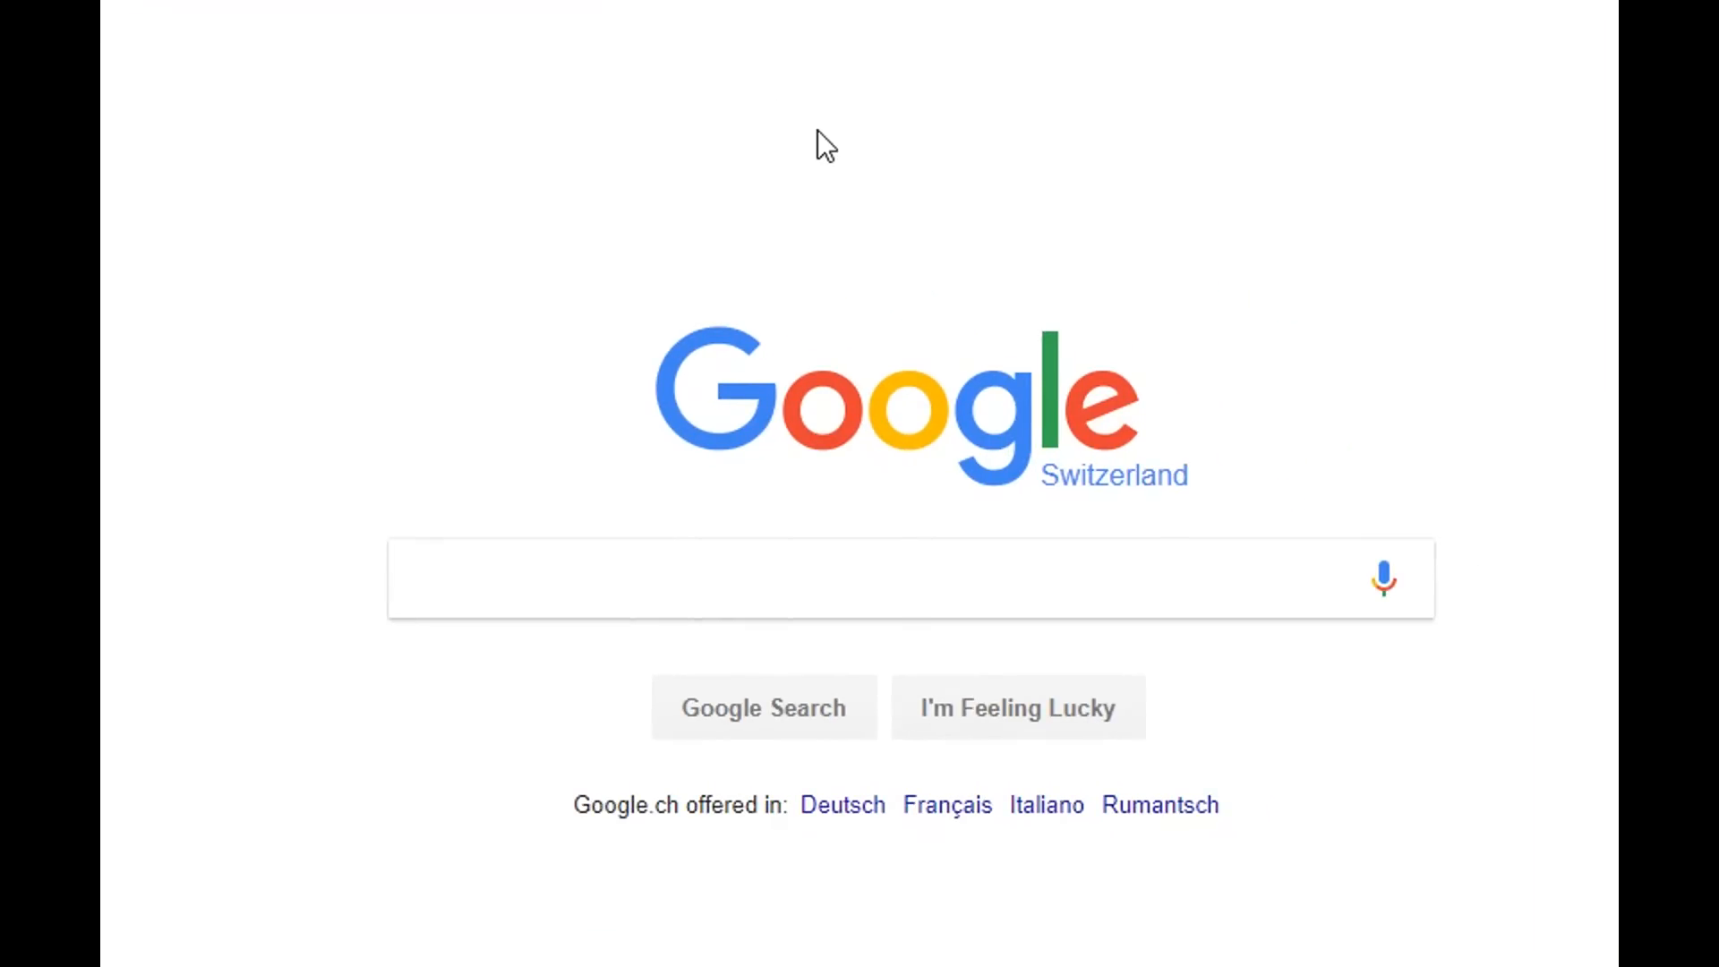
pyautogui.moveTo(1036, 324)
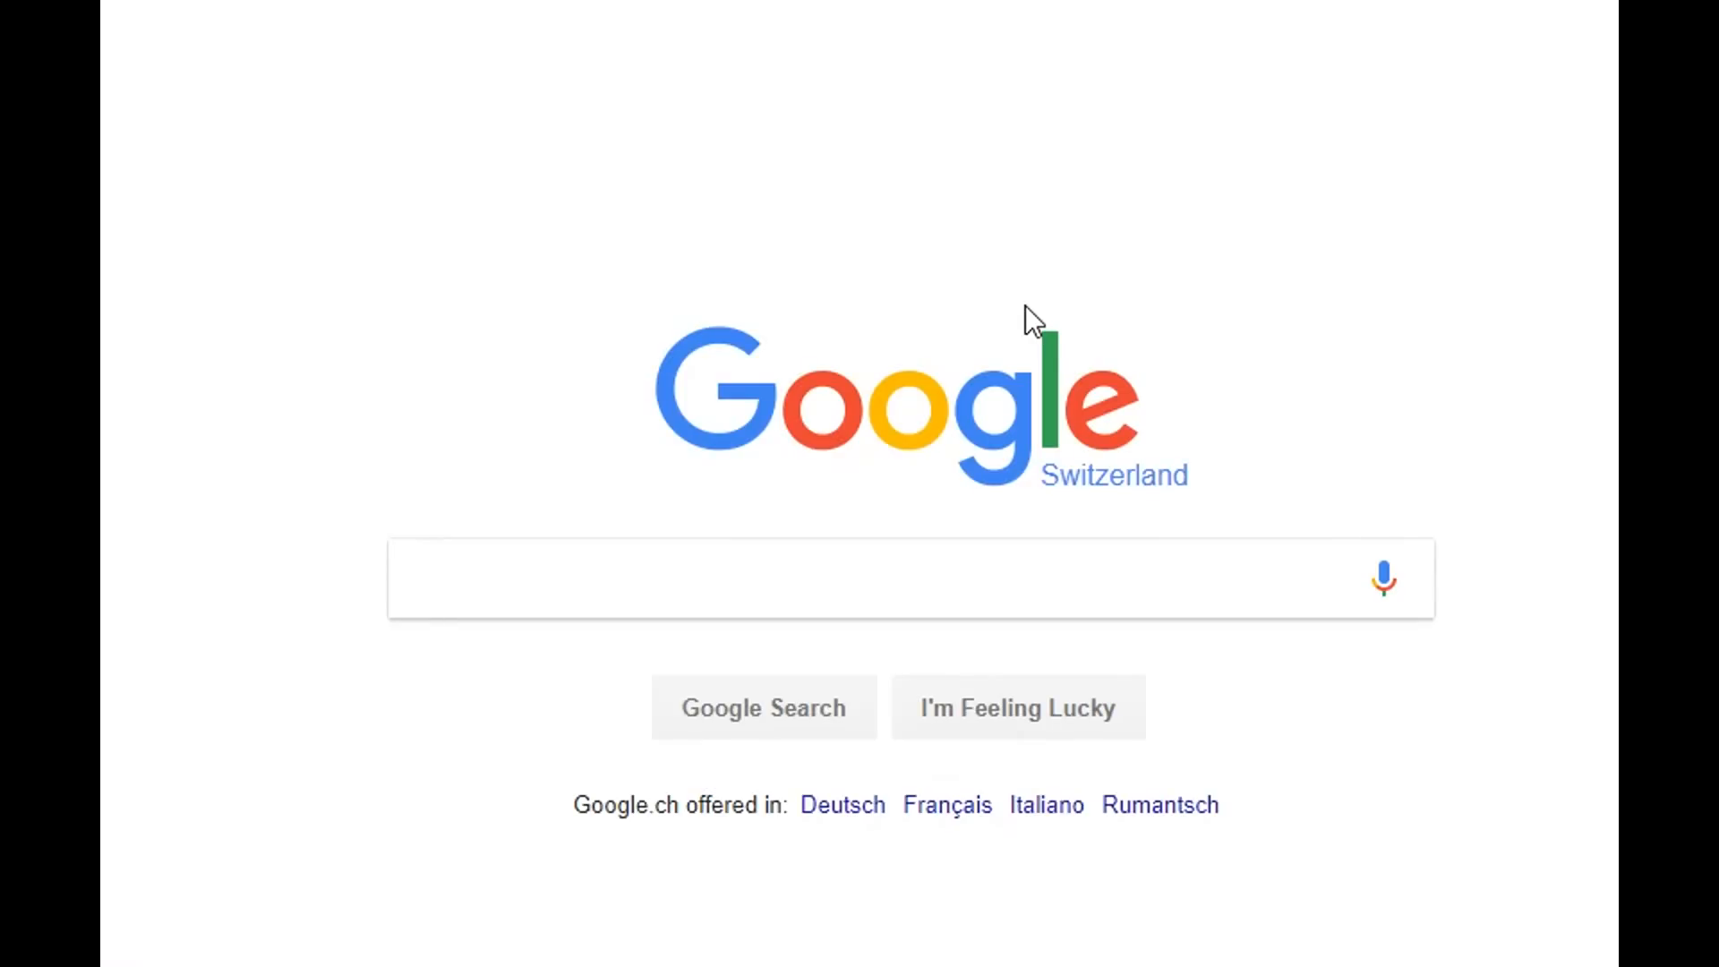
pyautogui.moveTo(938, 5)
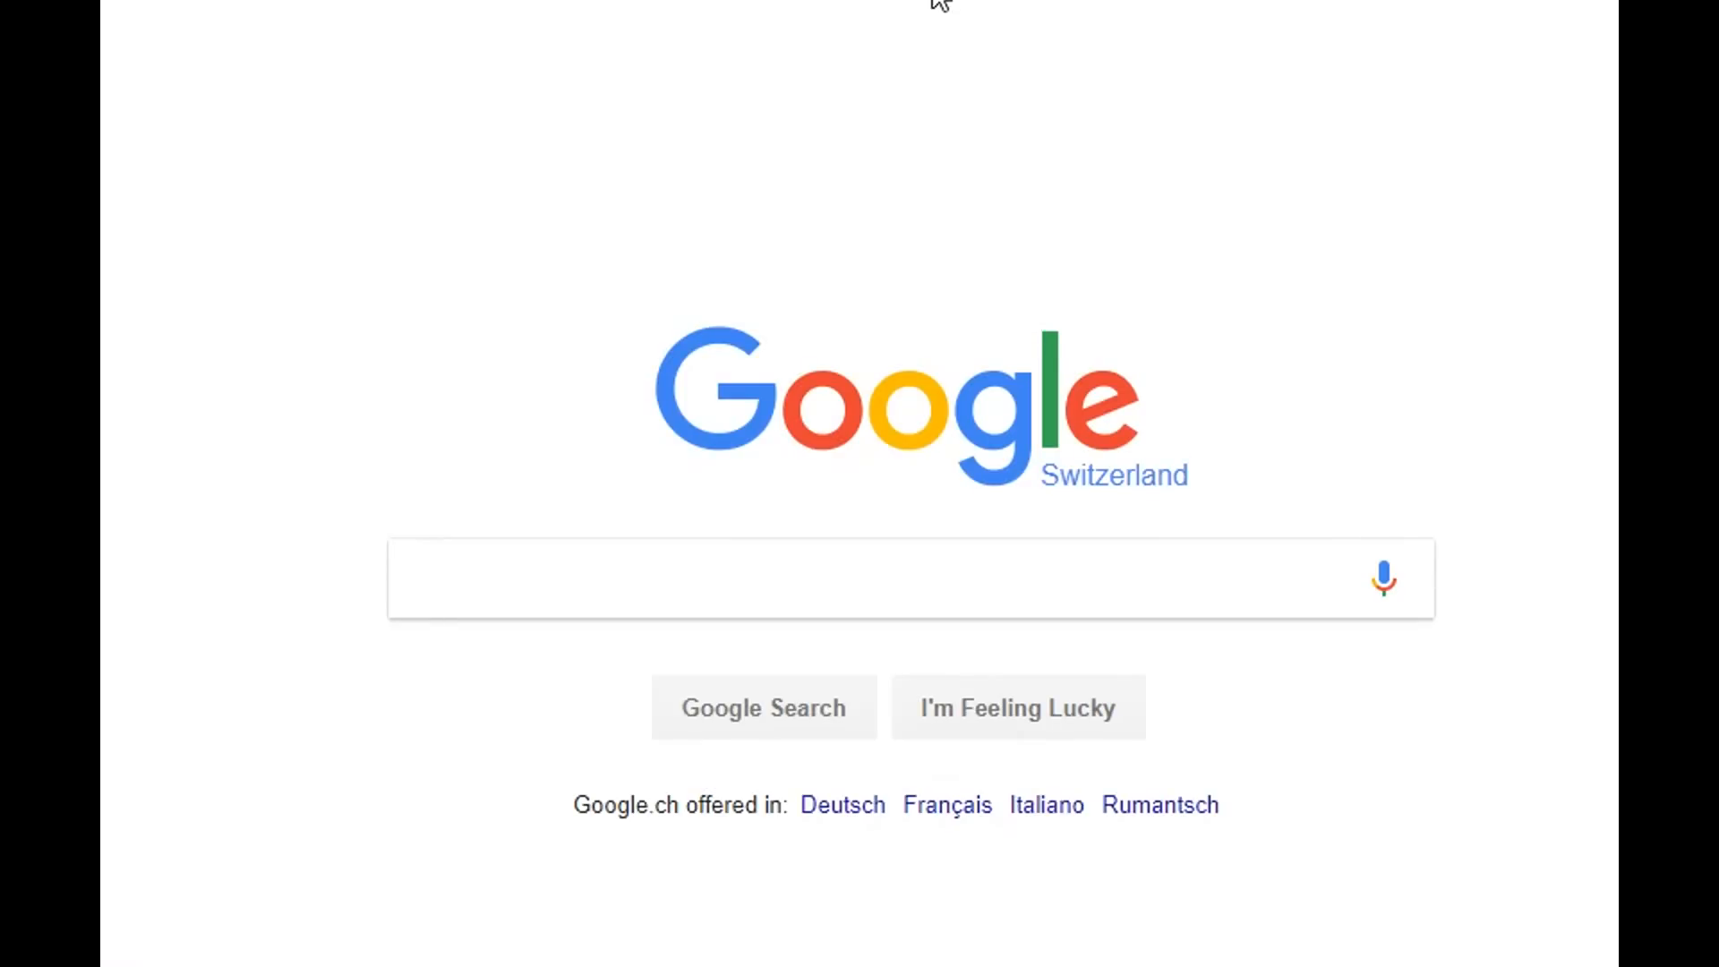